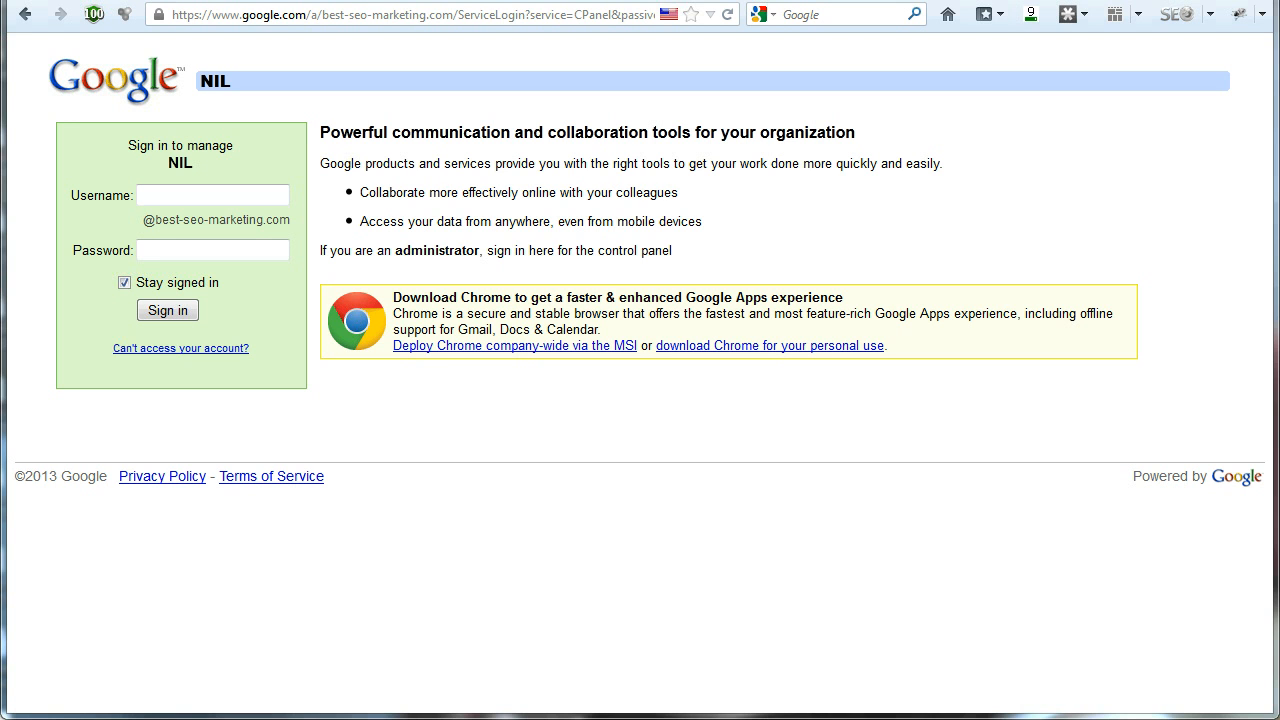
pyautogui.moveTo(701, 132)
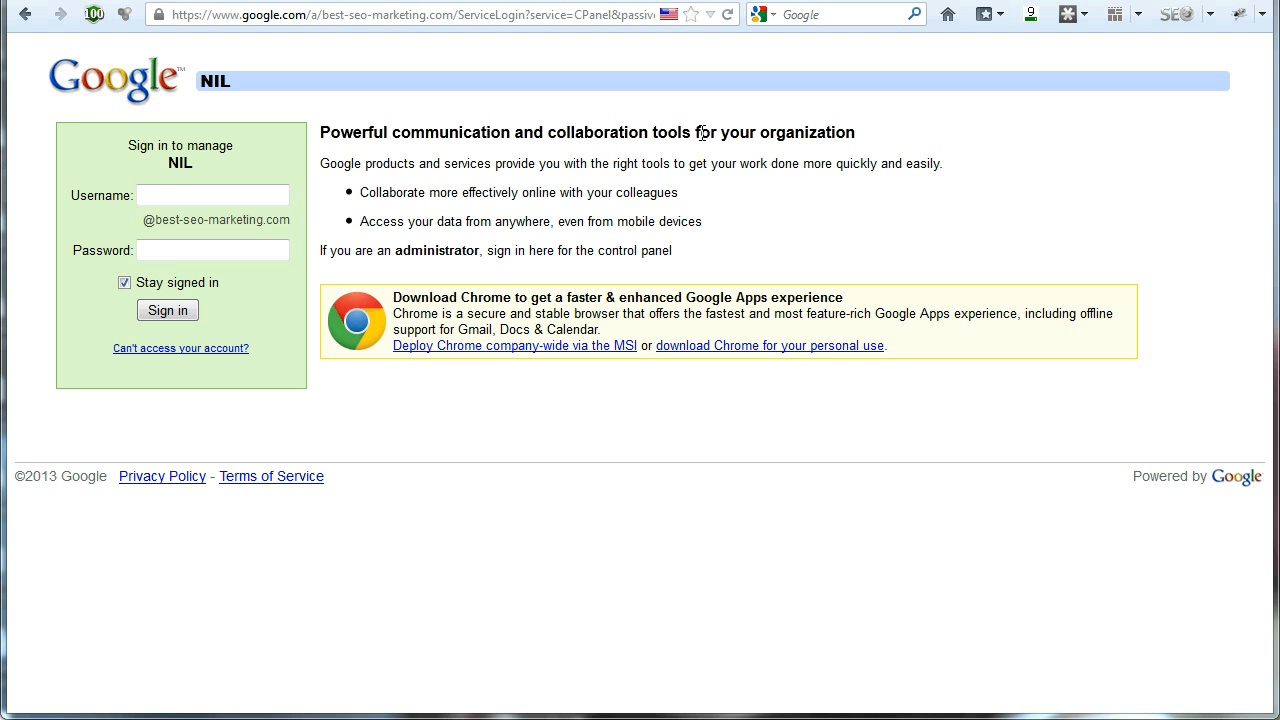
pyautogui.moveTo(751, 161)
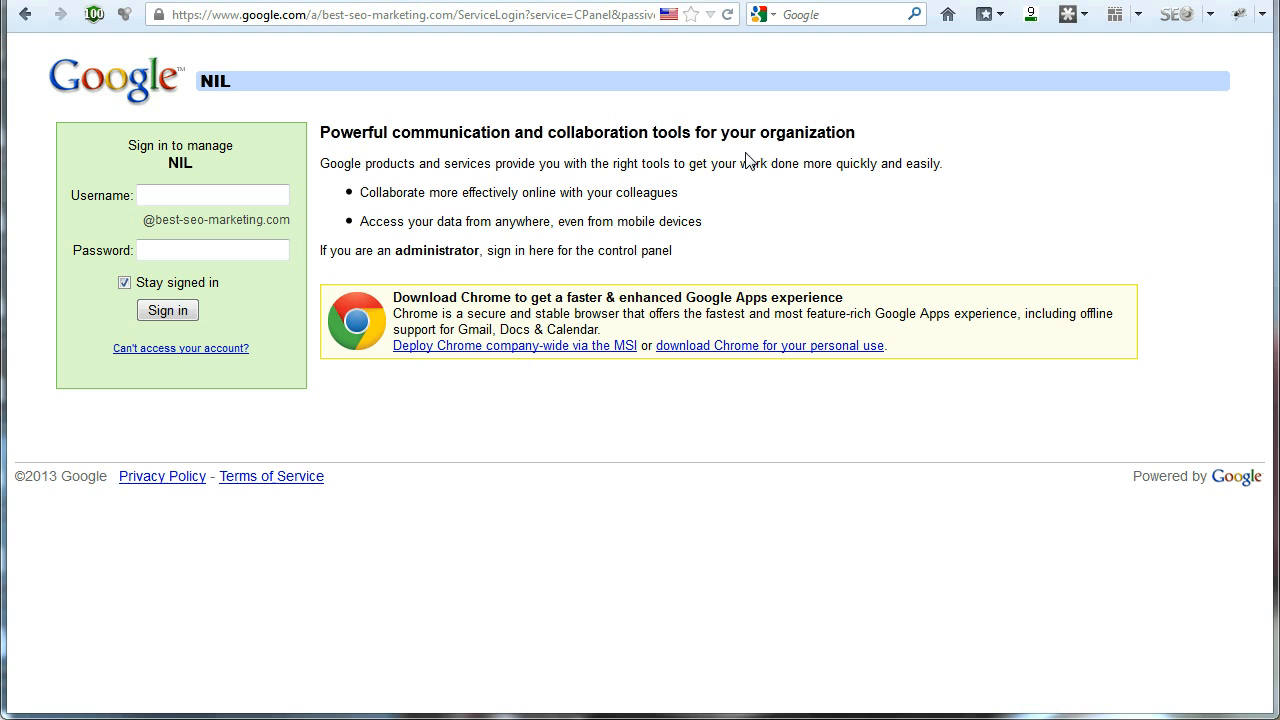
pyautogui.moveTo(752, 162)
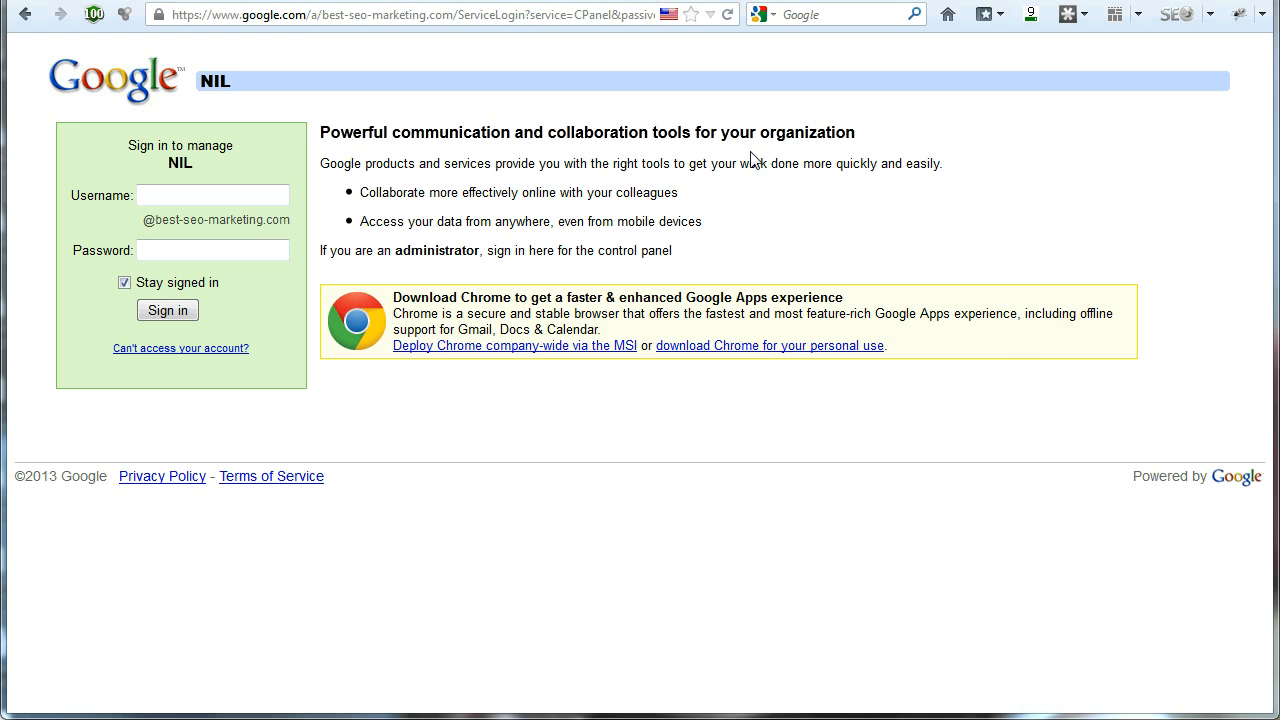
pyautogui.moveTo(442, 453)
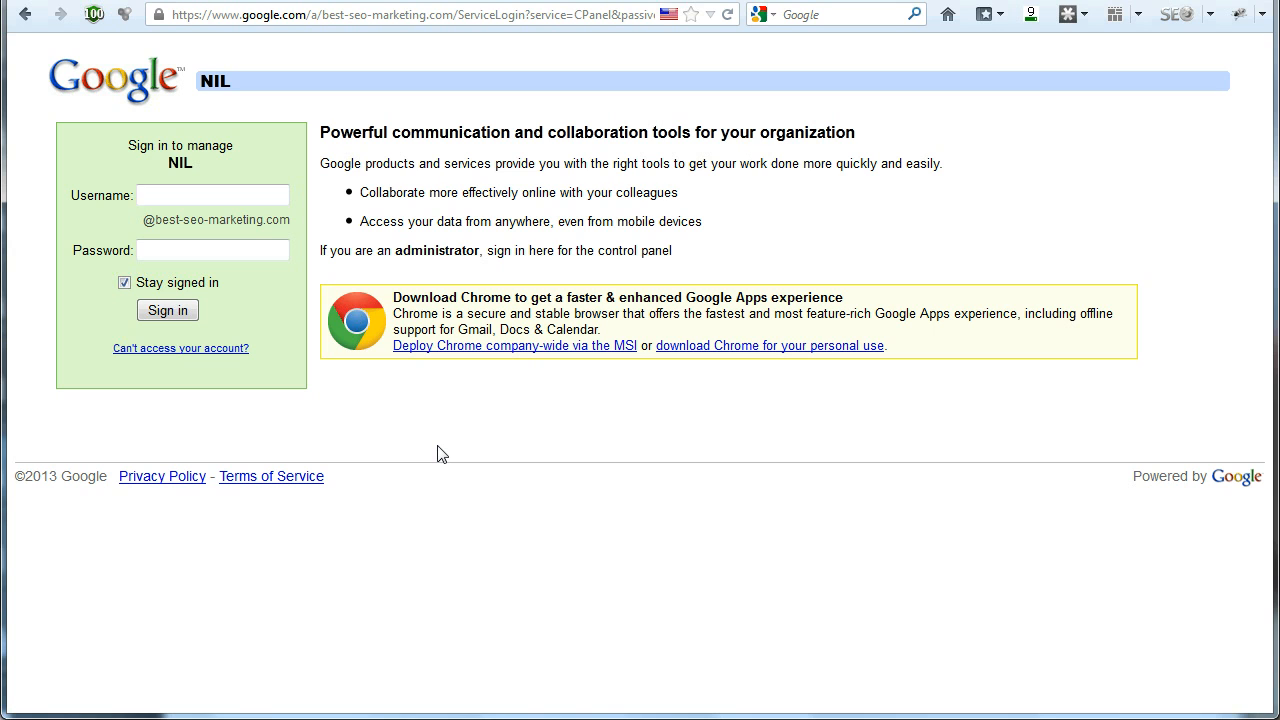
# - Sign in to Google Apps as the best-seo-marketing.com administrator
pyautogui.click(214, 195)
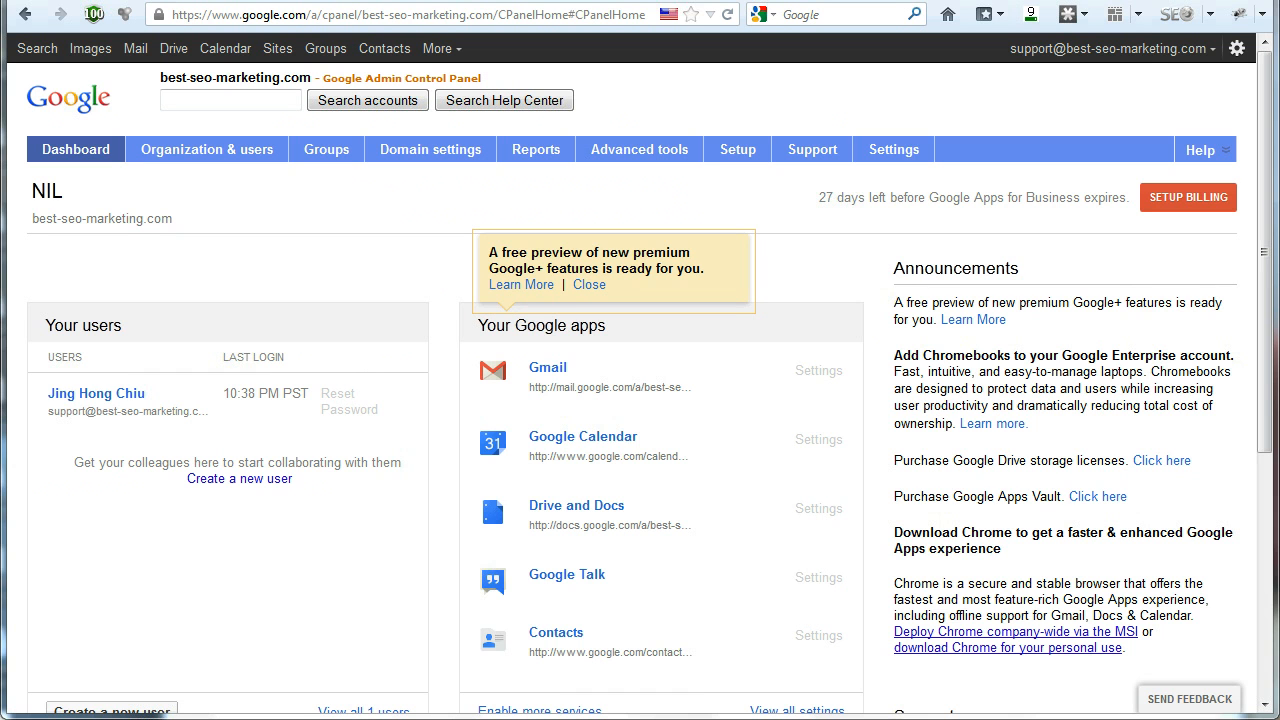
pyautogui.moveTo(737, 149)
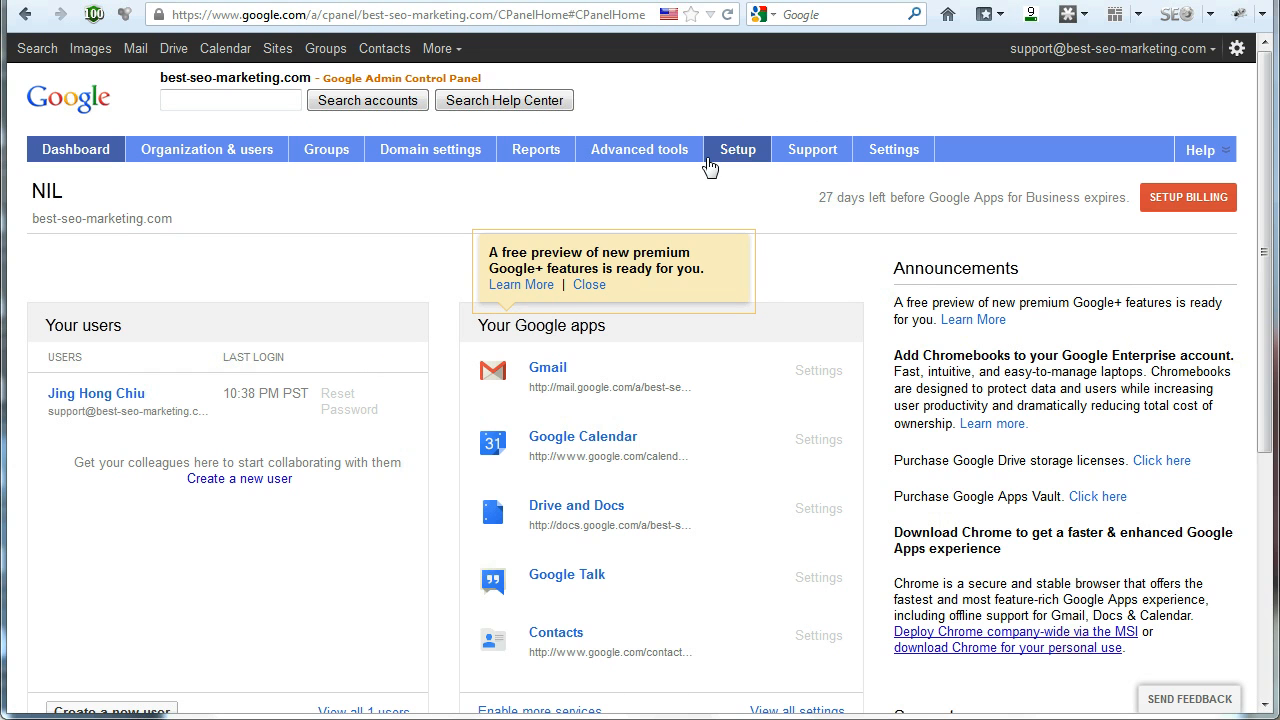
pyautogui.moveTo(687, 195)
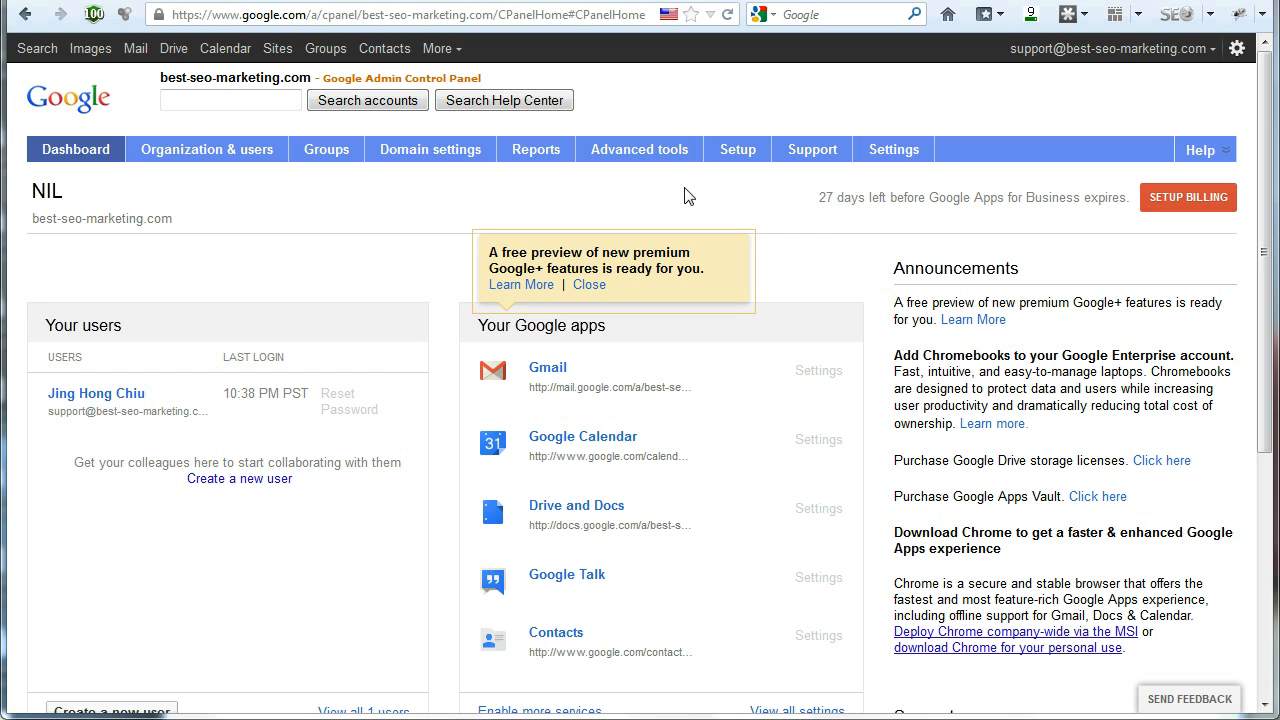
pyautogui.moveTo(431, 149)
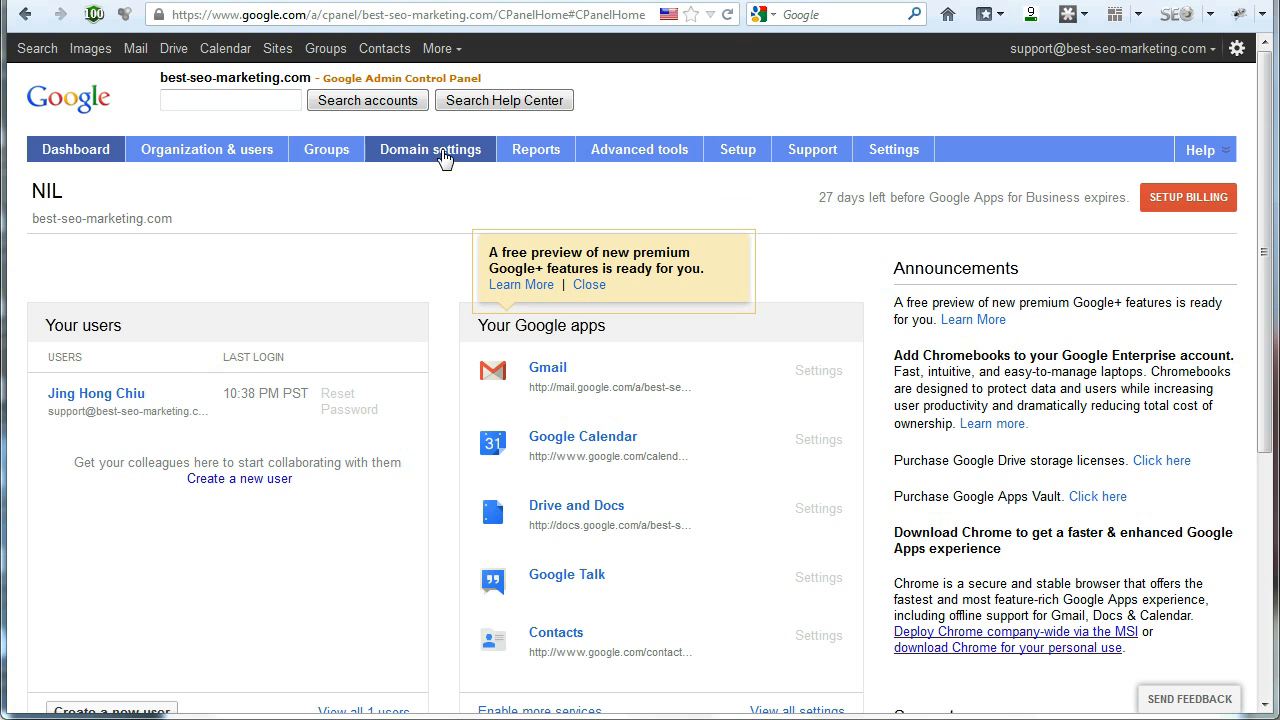
# - Open Domain settings to show the organization's General details and administrator contact
pyautogui.click(430, 149)
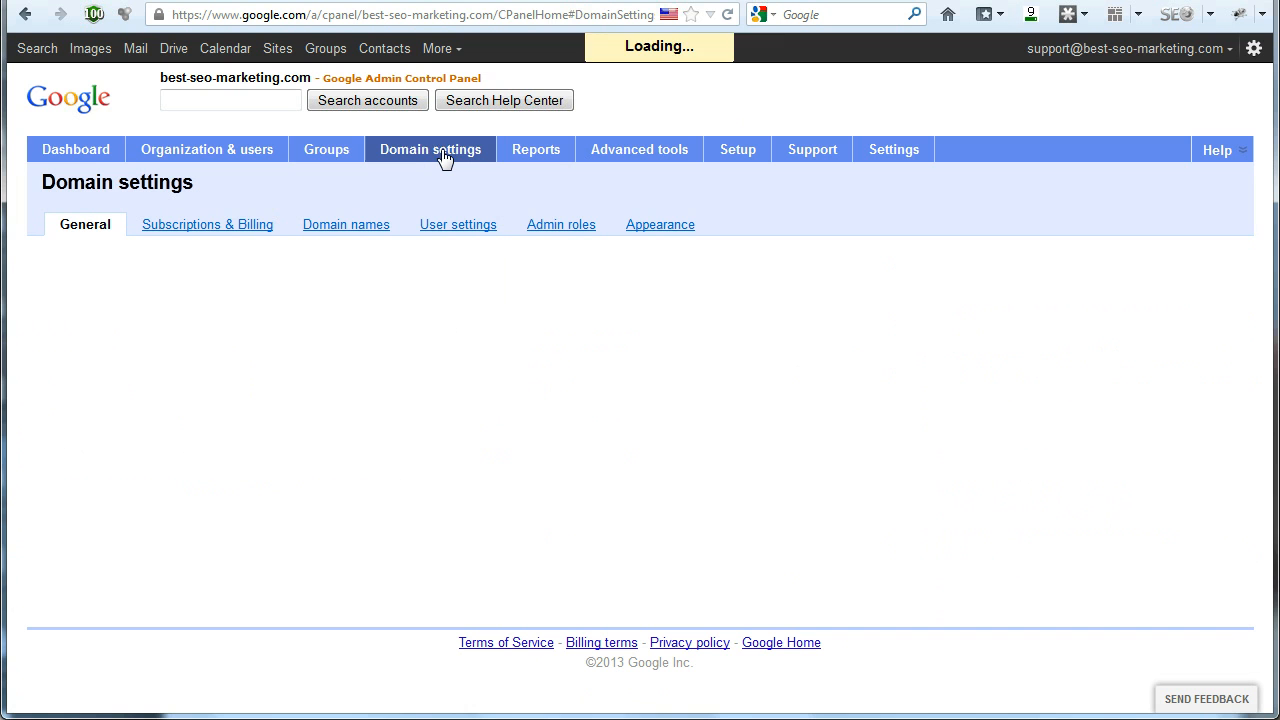
pyautogui.click(430, 149)
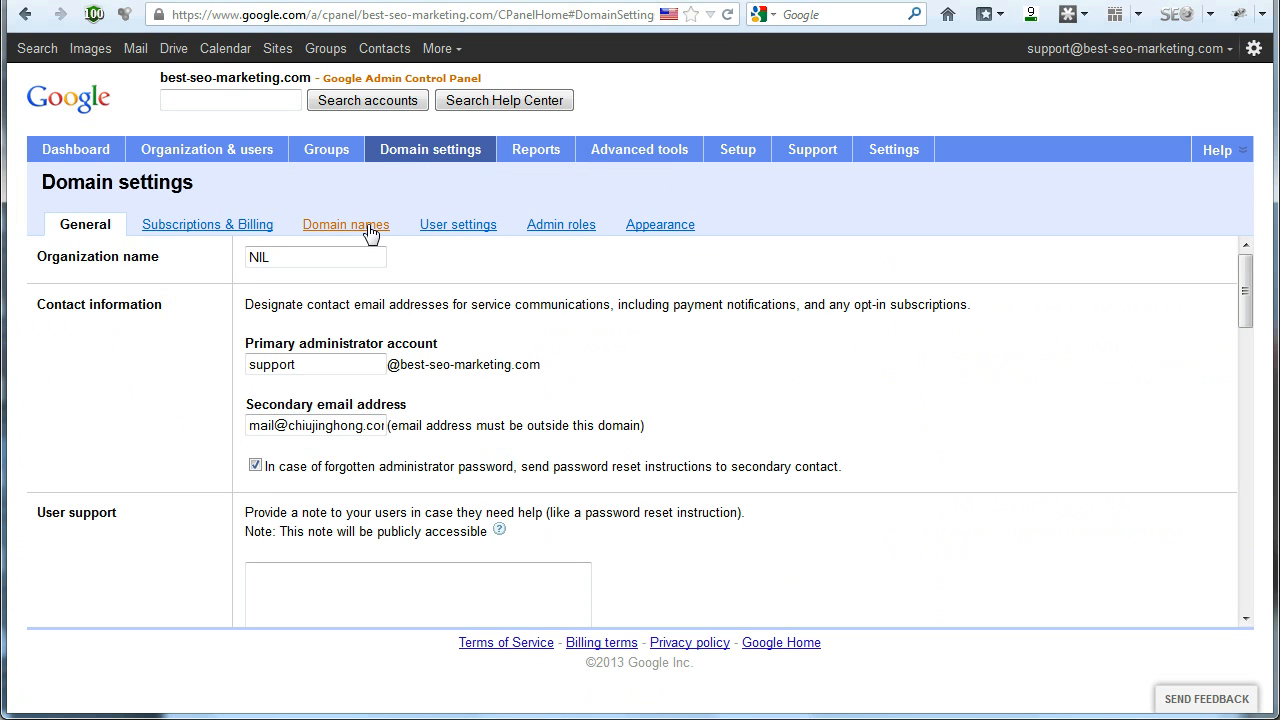
# - View the Domain names list, then open Advanced DNS settings for best-seo-marketing.com
pyautogui.click(345, 224)
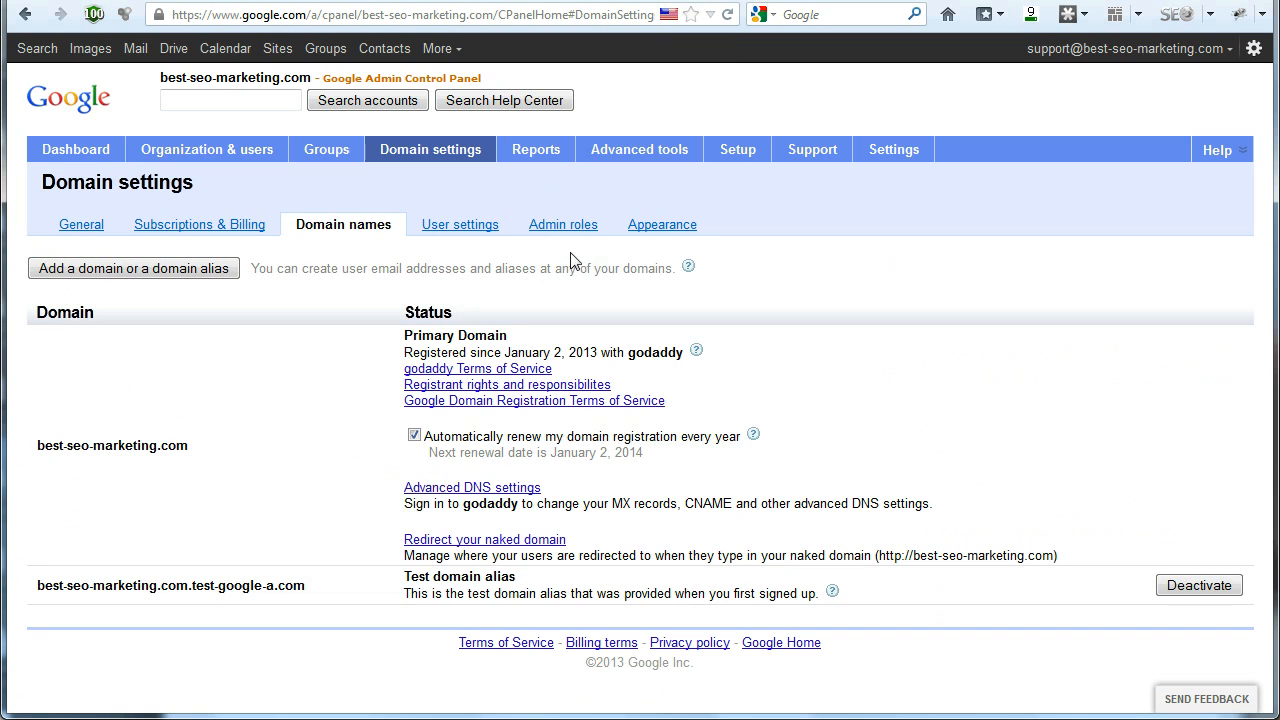
pyautogui.moveTo(698, 287)
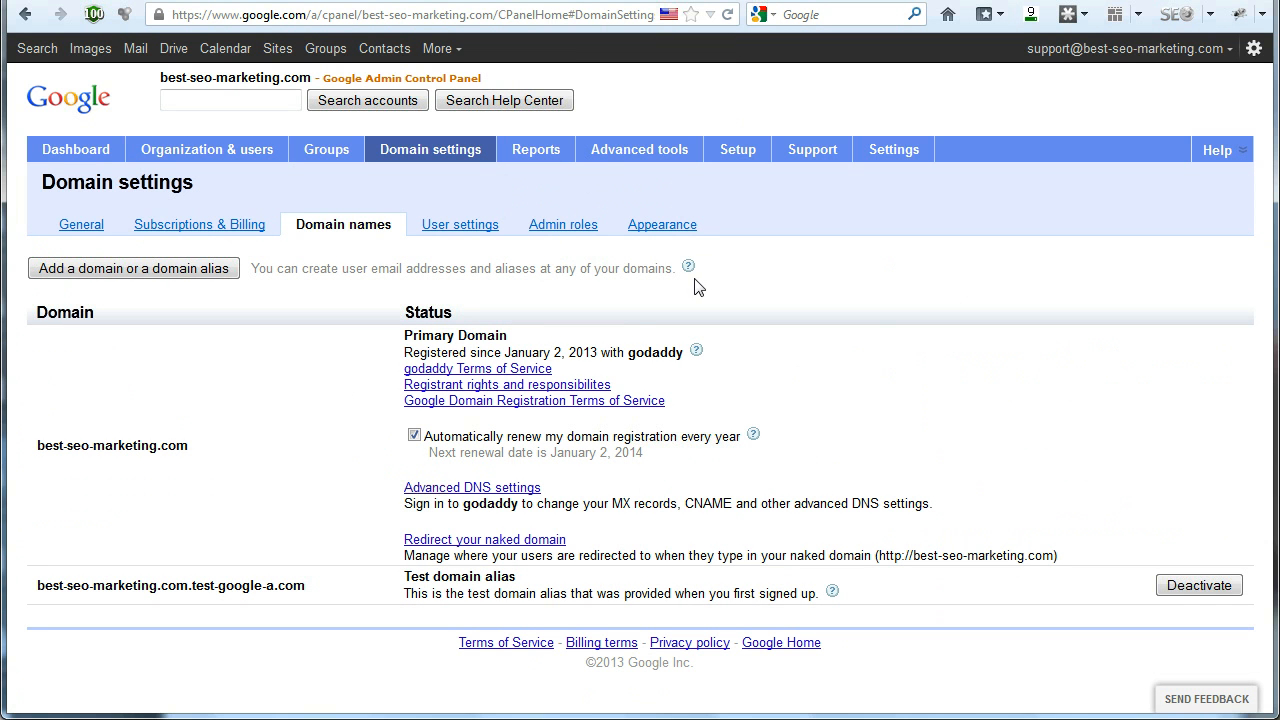
pyautogui.moveTo(643, 335)
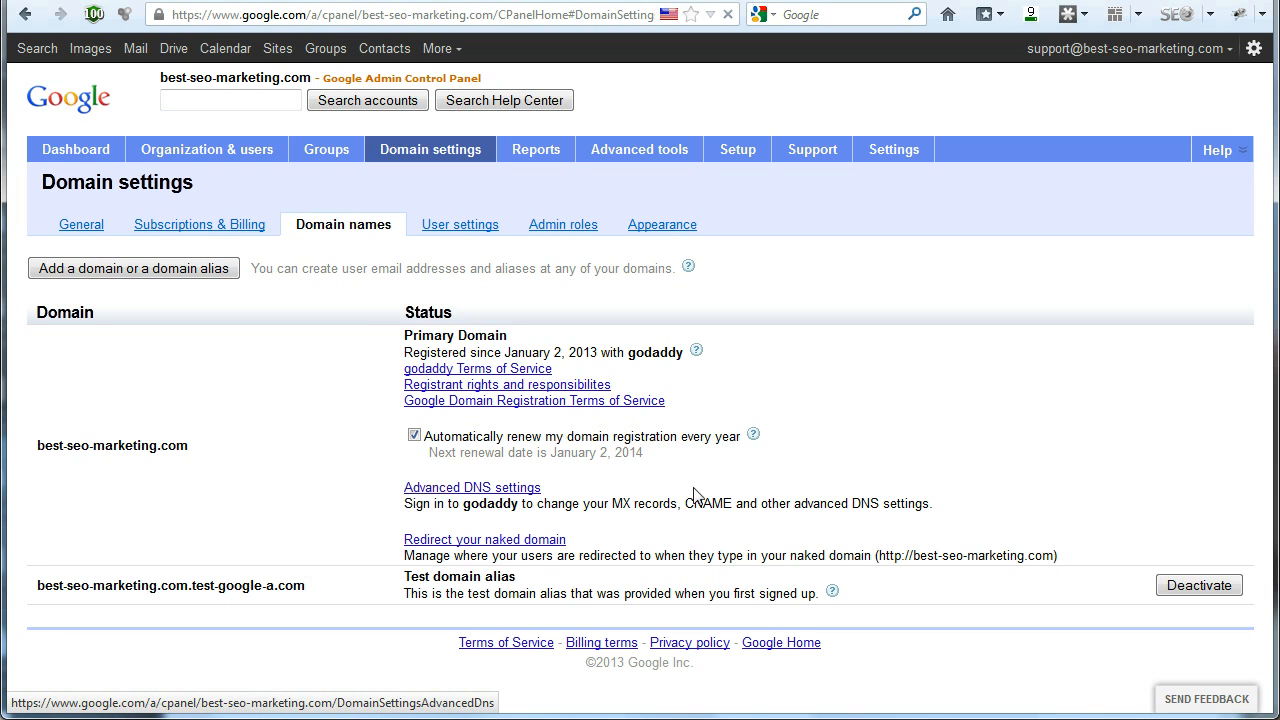
pyautogui.click(472, 487)
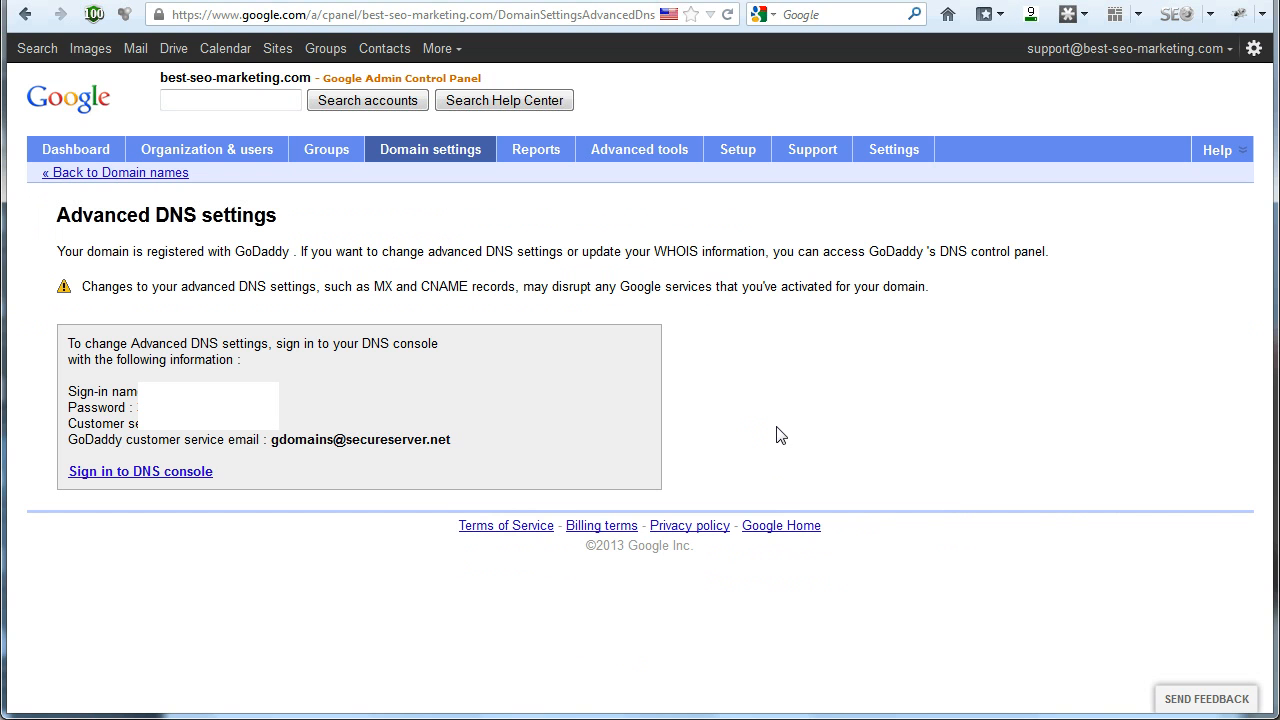
pyautogui.moveTo(792, 480)
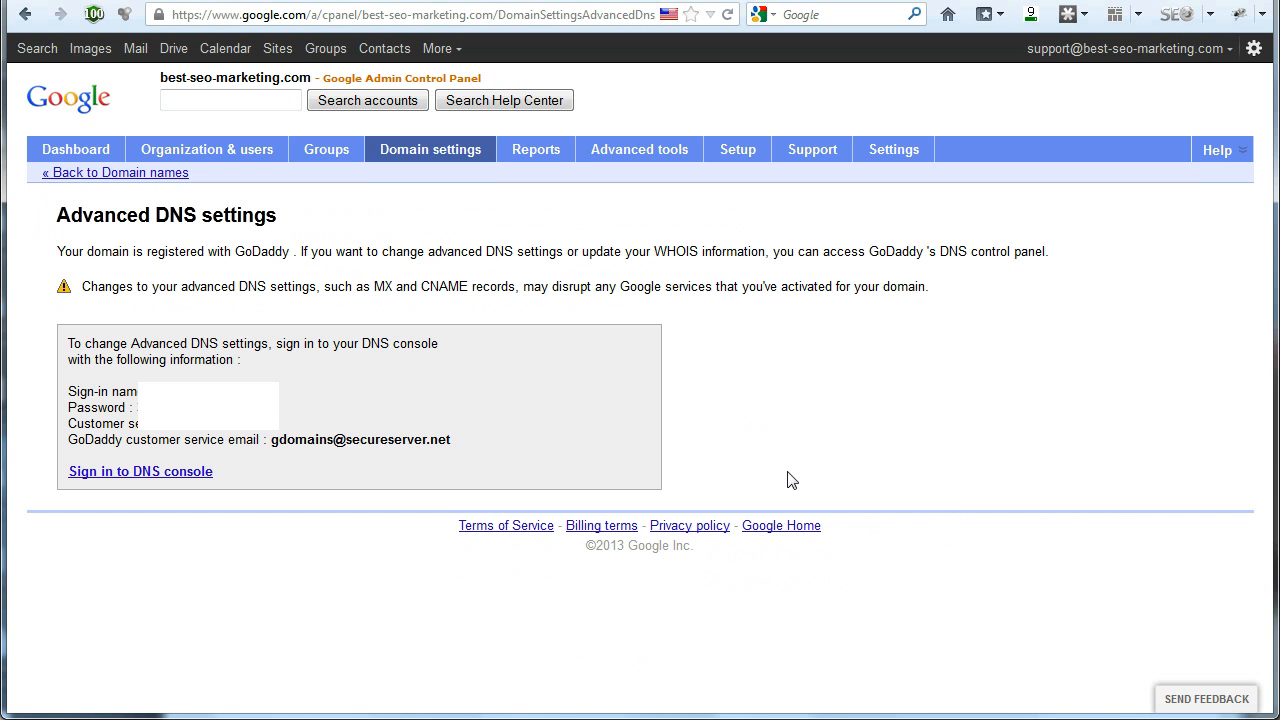
pyautogui.moveTo(140, 471)
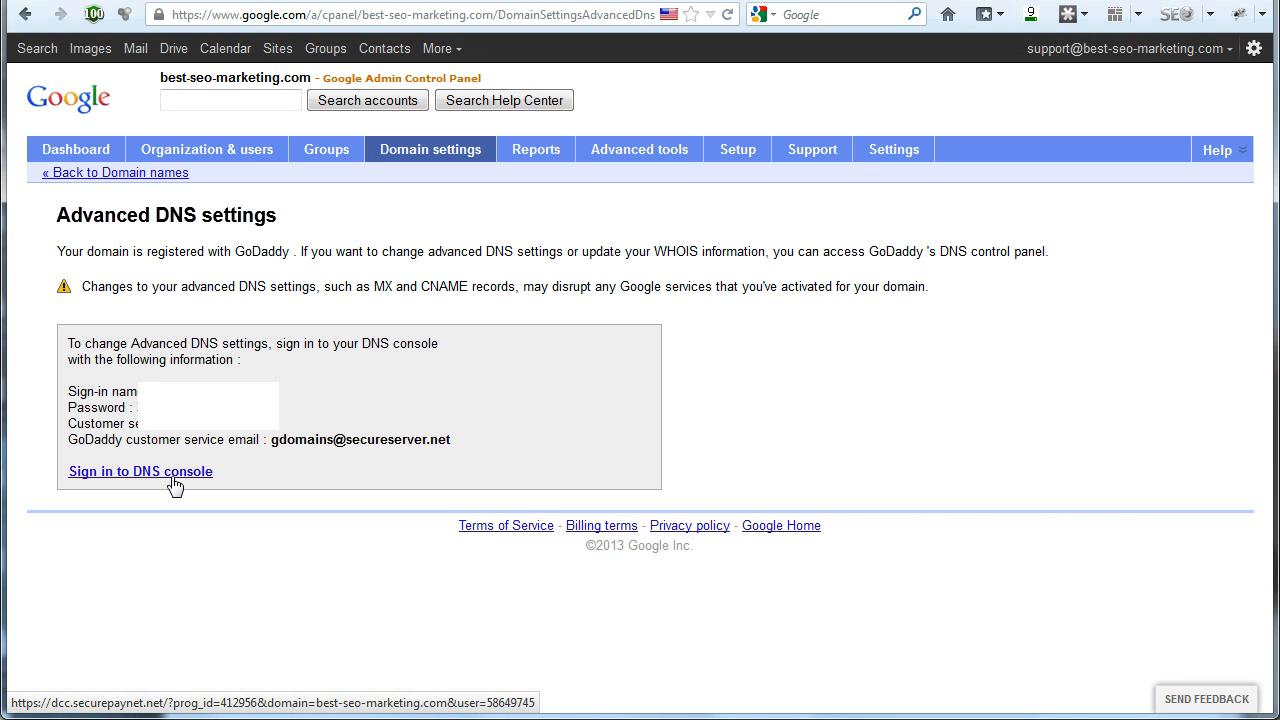
# - Follow the Sign in to DNS console link to GoDaddy's login page
pyautogui.click(140, 471)
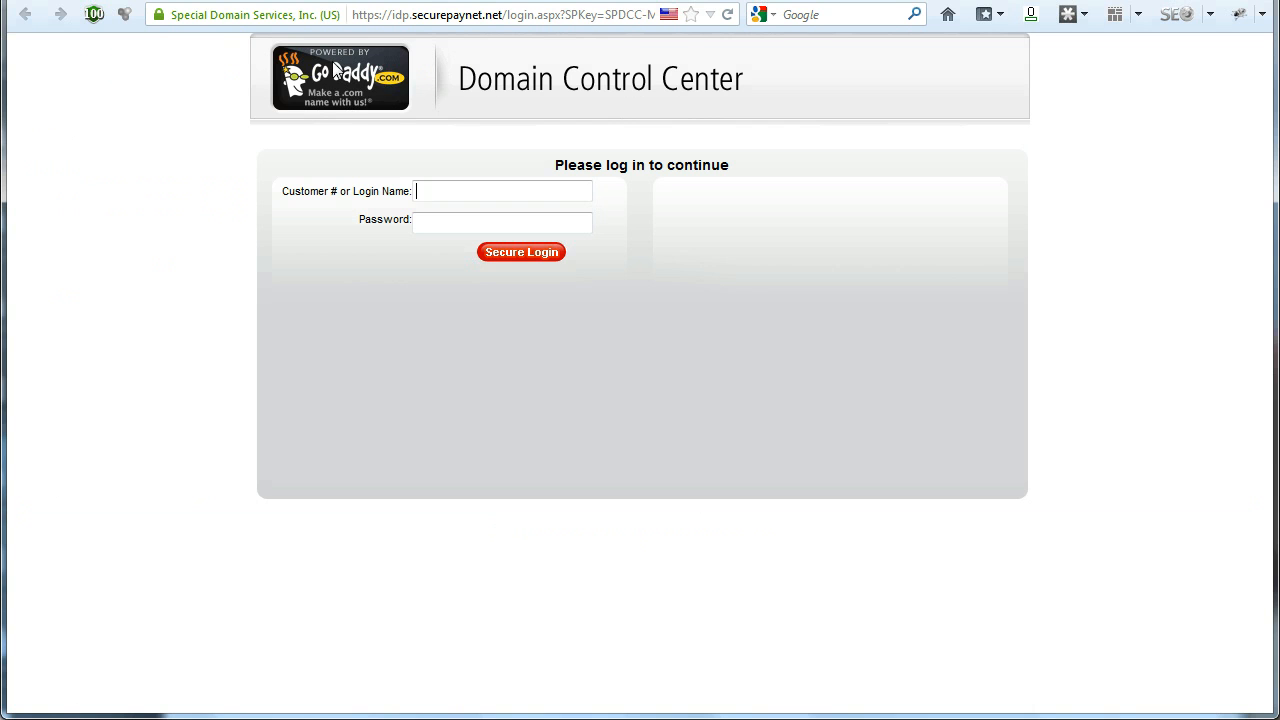
# - Log in to GoDaddy Domain Control Center with the customer login name and password
pyautogui.click(502, 191)
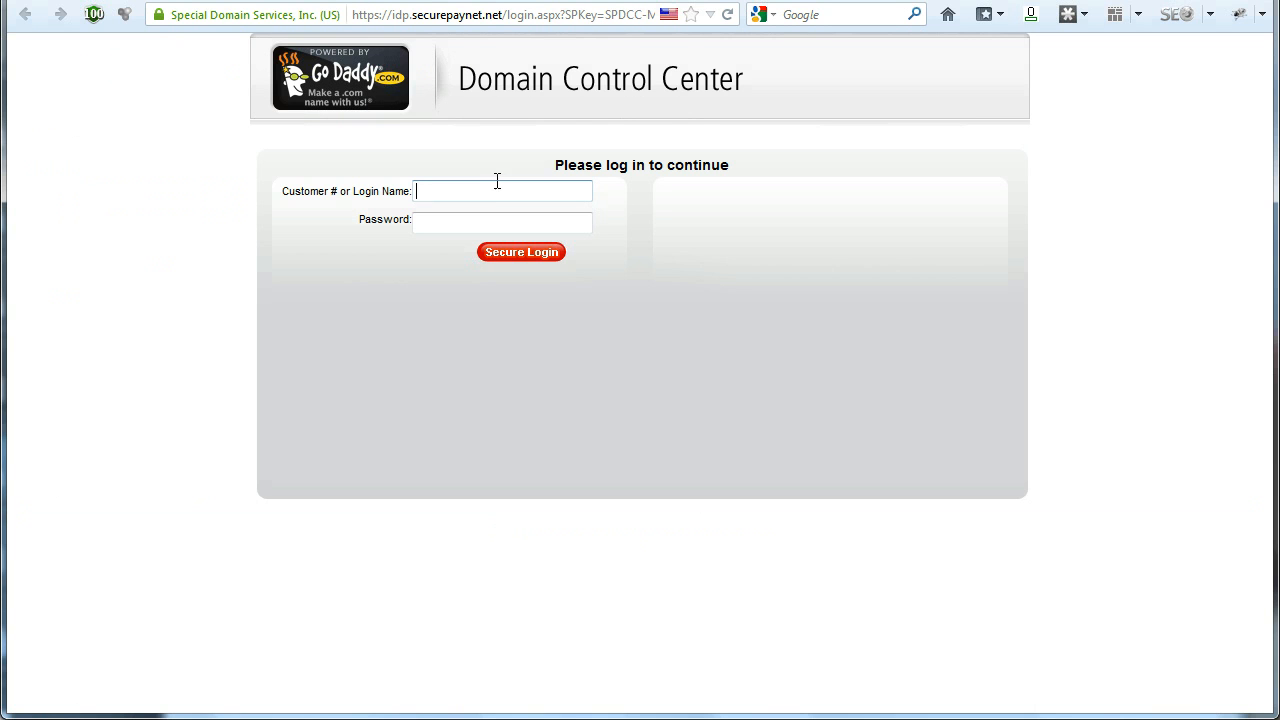
pyautogui.moveTo(361, 197)
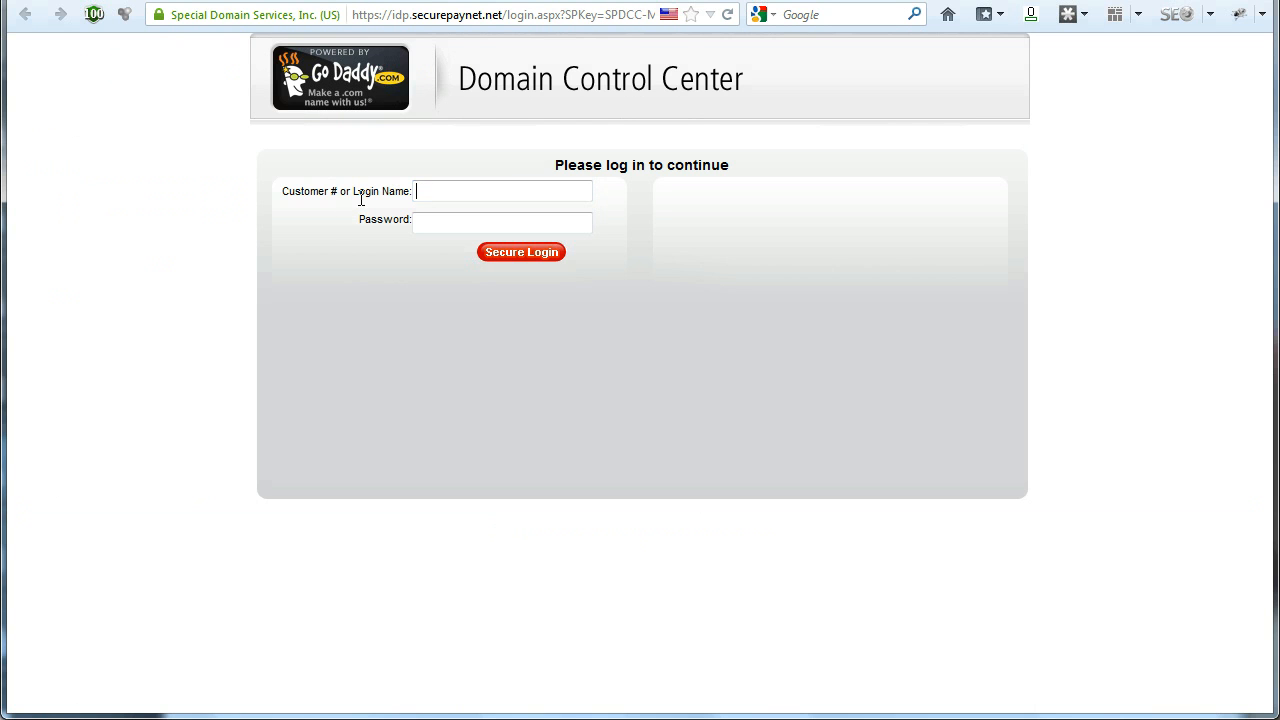
pyautogui.moveTo(583, 272)
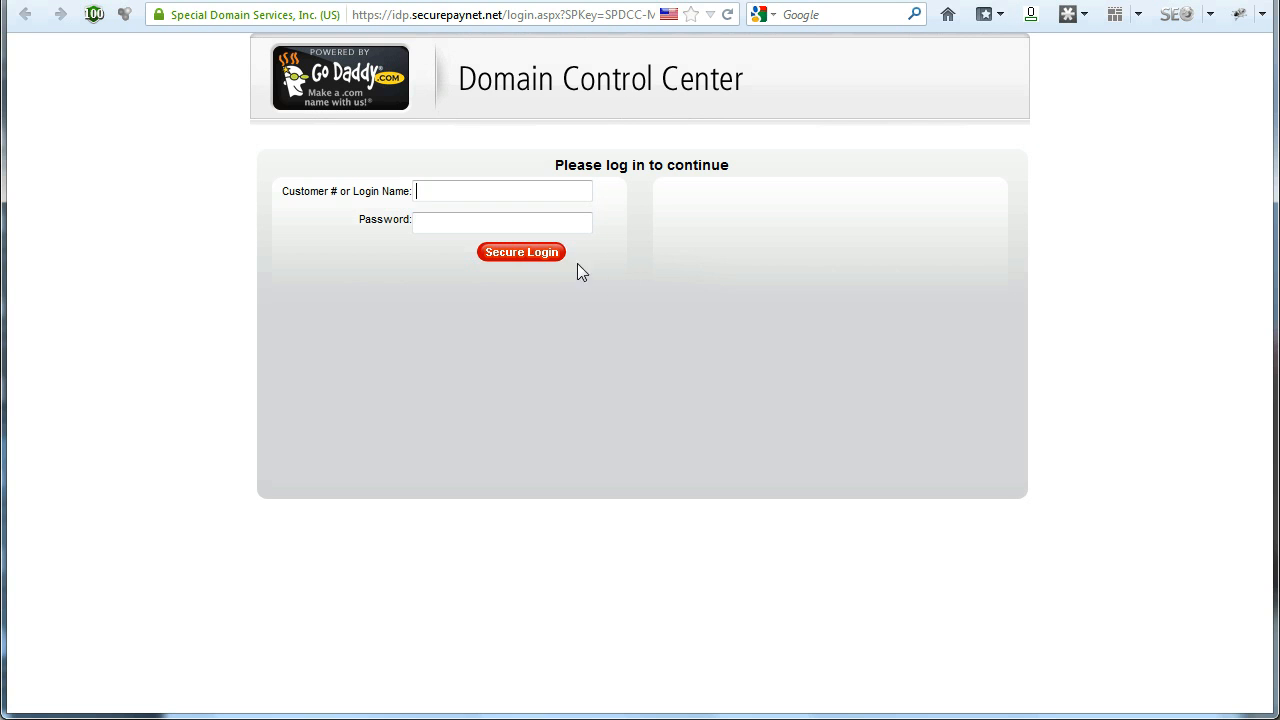
pyautogui.moveTo(1035, 684)
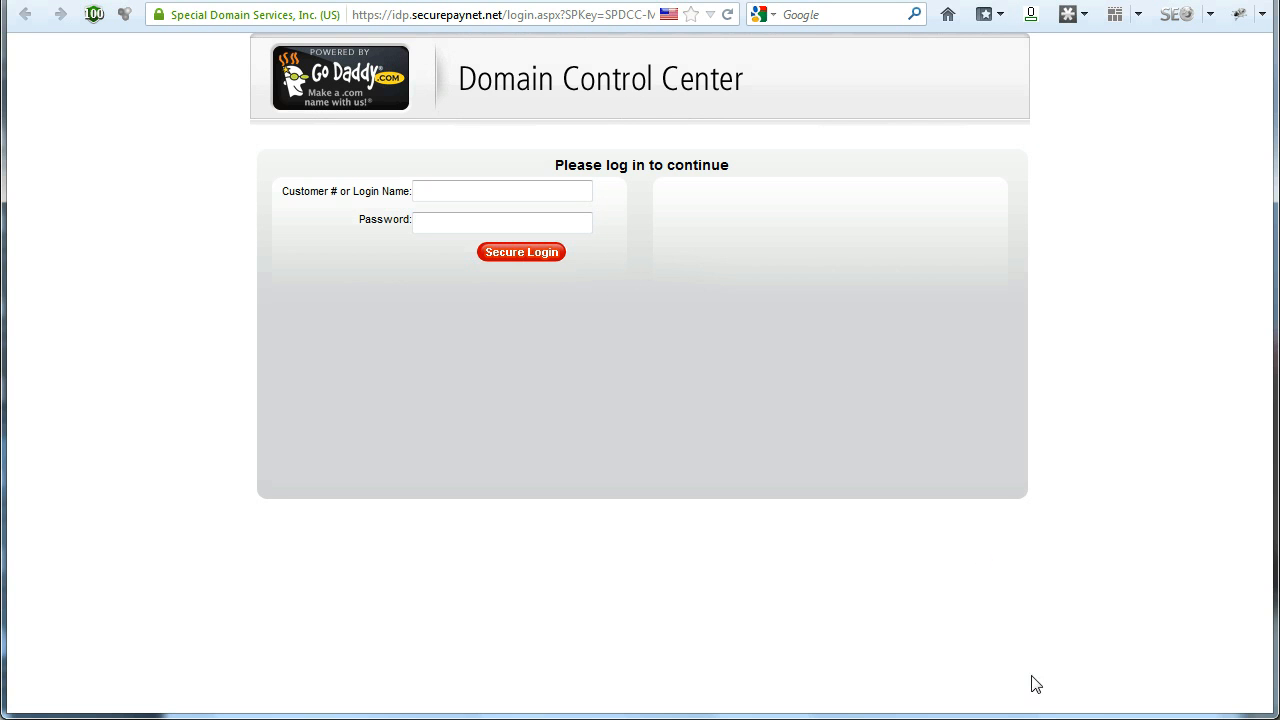
pyautogui.click(521, 251)
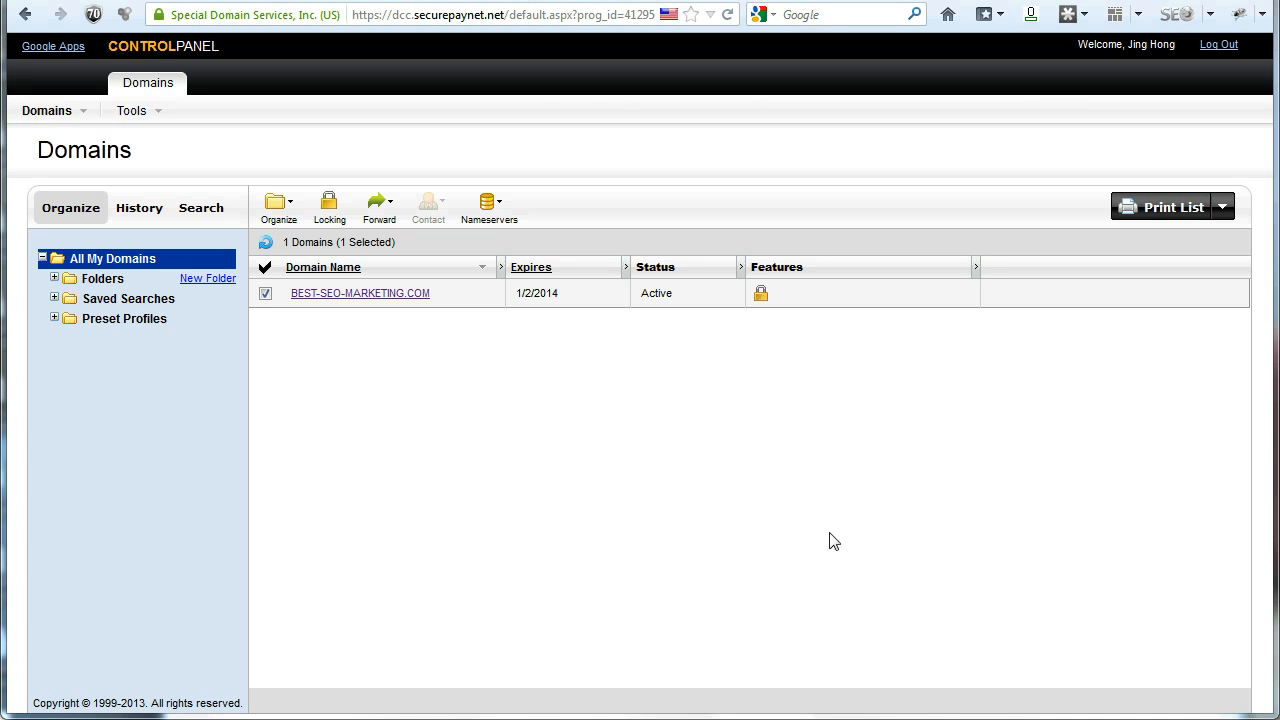
pyautogui.moveTo(360, 293)
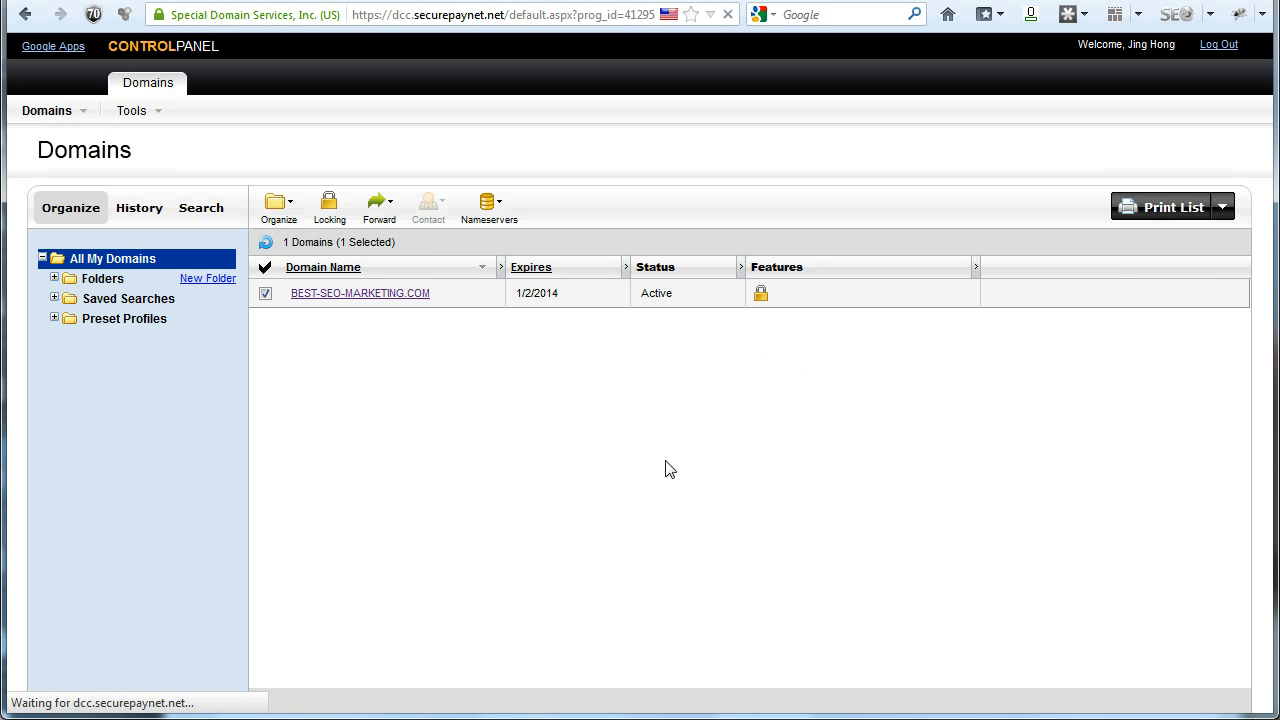
# - Open BEST-SEO-MARKETING.COM's details page and scroll down to its current nameservers
pyautogui.click(359, 293)
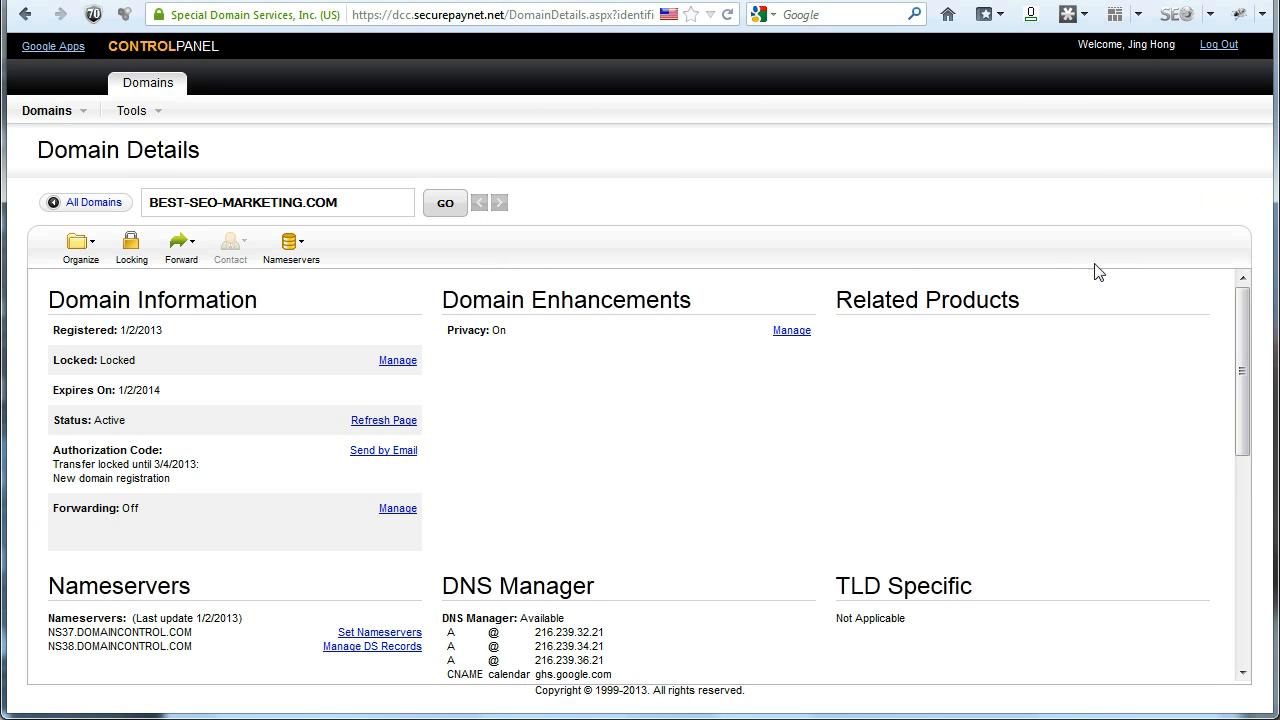
pyautogui.scroll(-3)
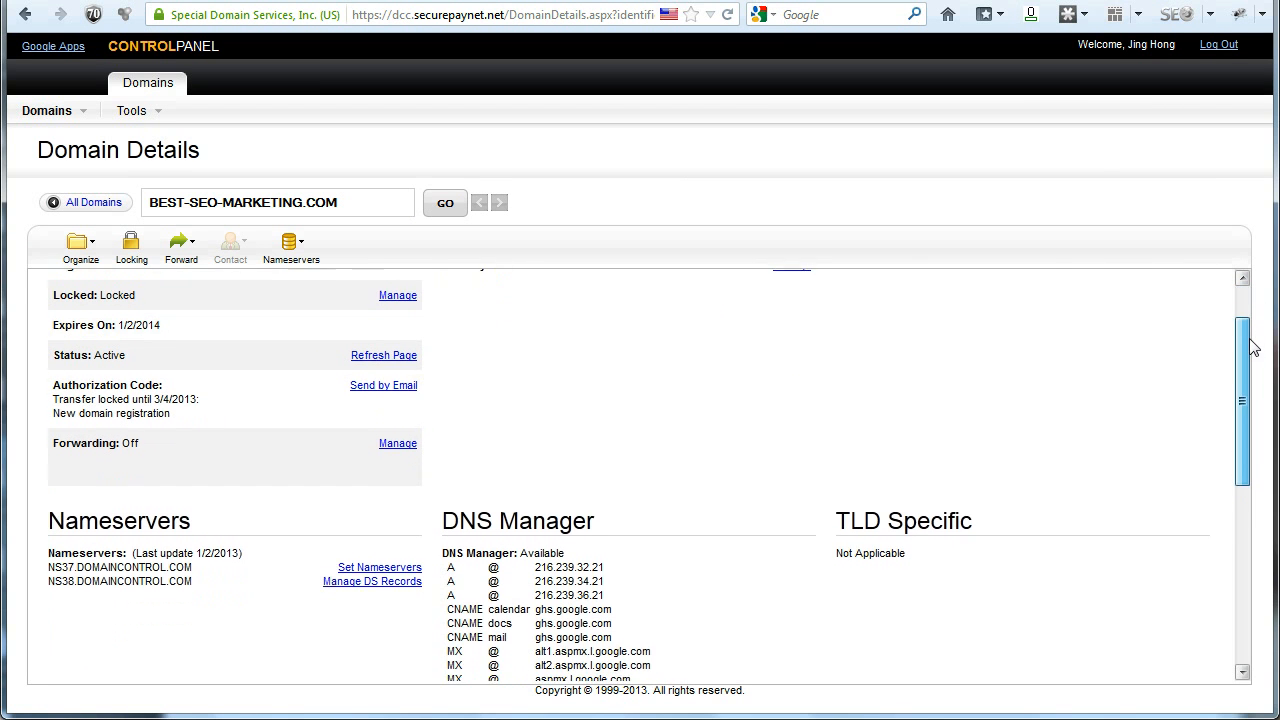
pyautogui.scroll(-3)
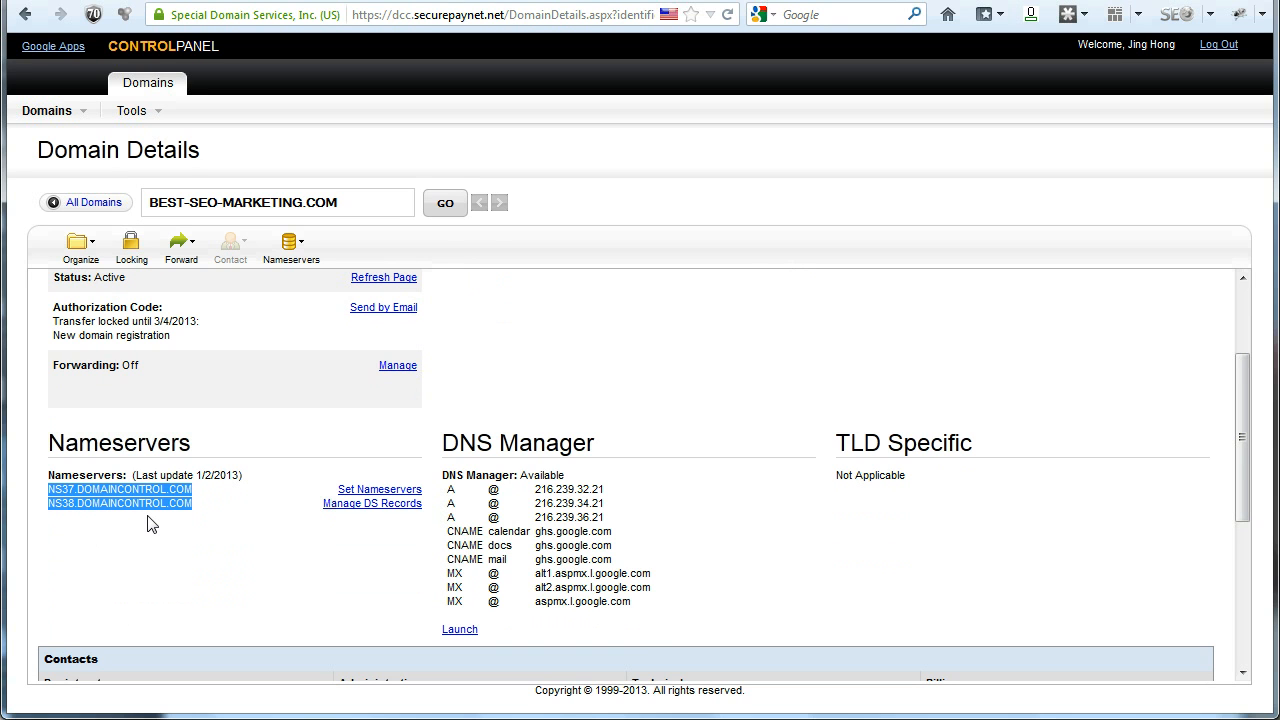
pyautogui.moveTo(356, 500)
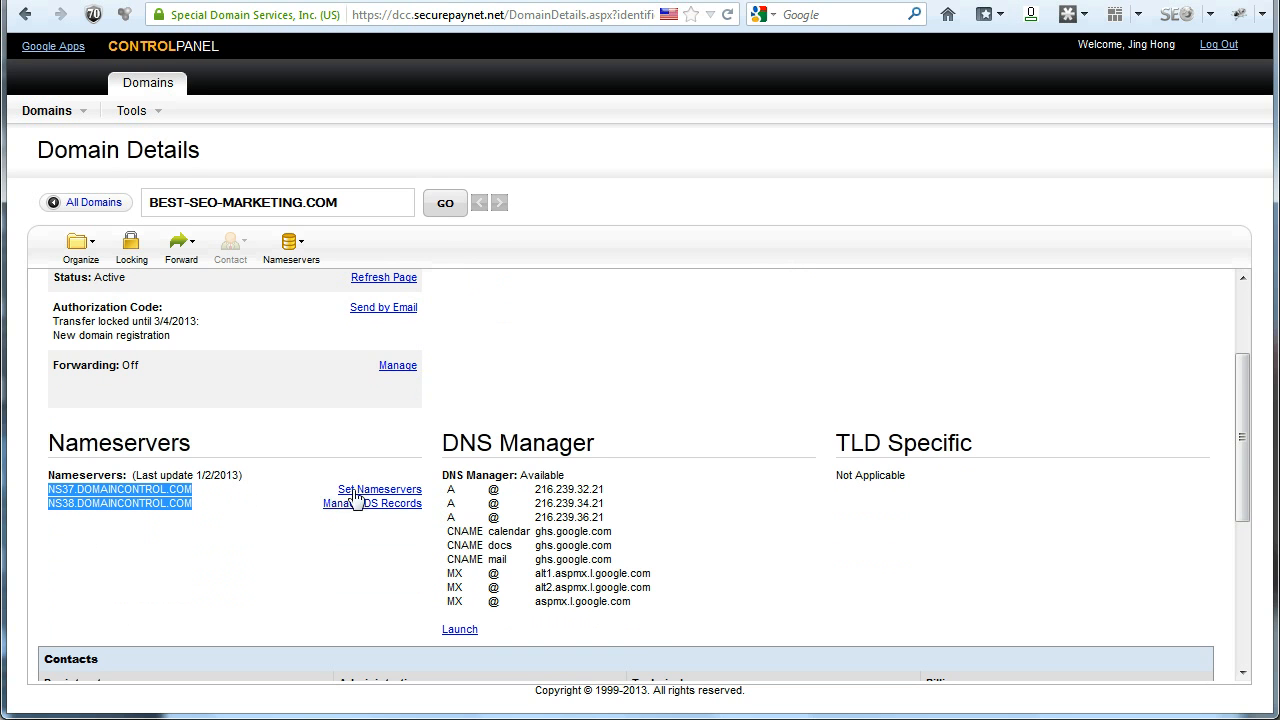
# - Bring up Set Nameservers and choose 'I have specific nameservers for my domains'
pyautogui.click(379, 490)
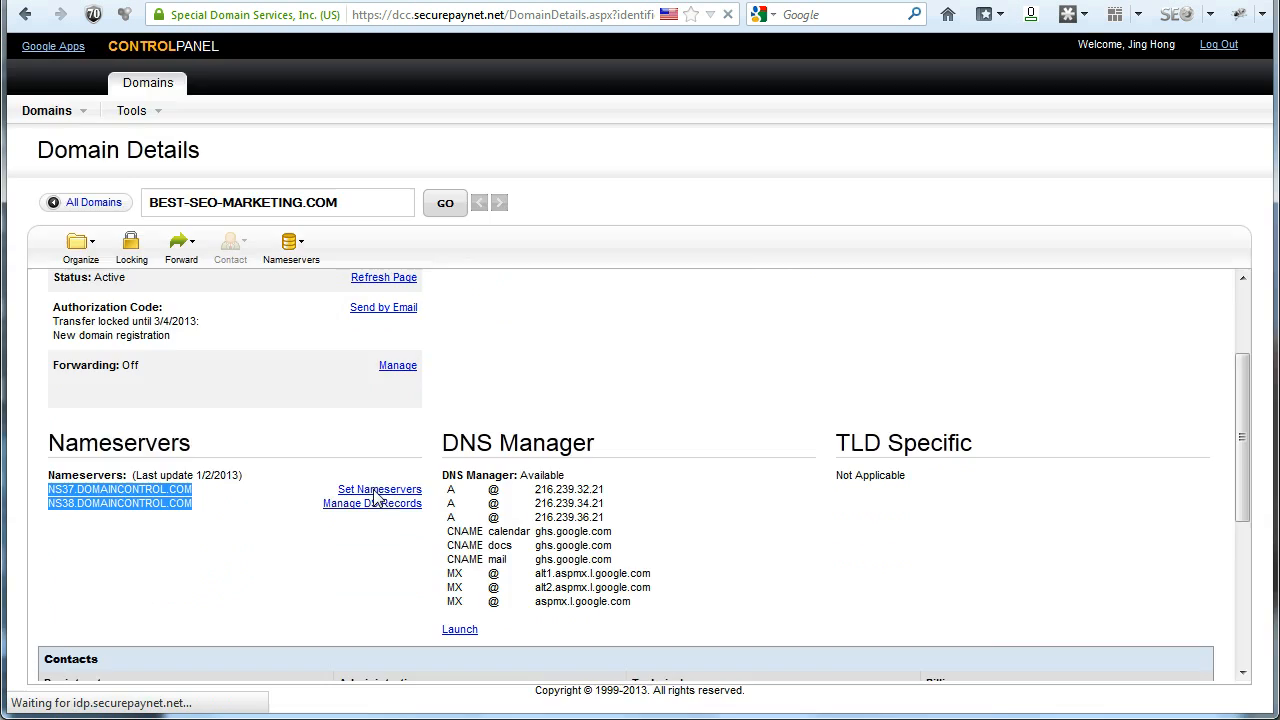
pyautogui.click(379, 489)
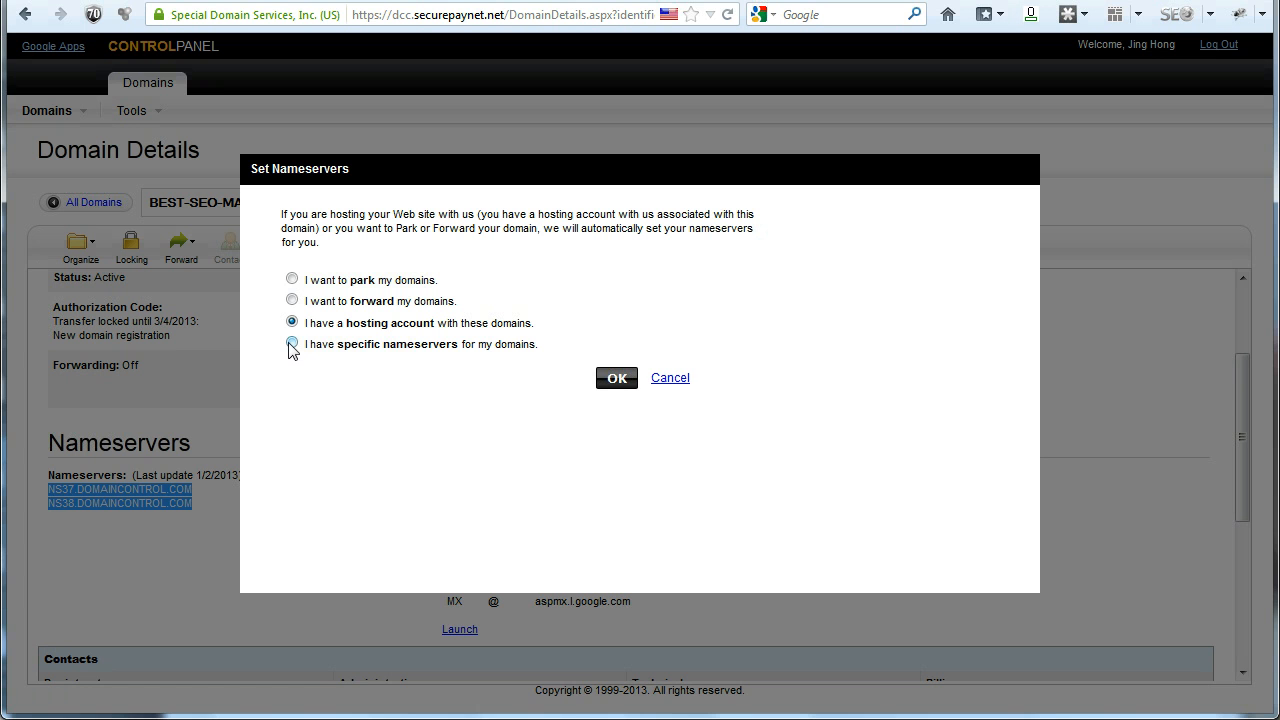
pyautogui.click(291, 343)
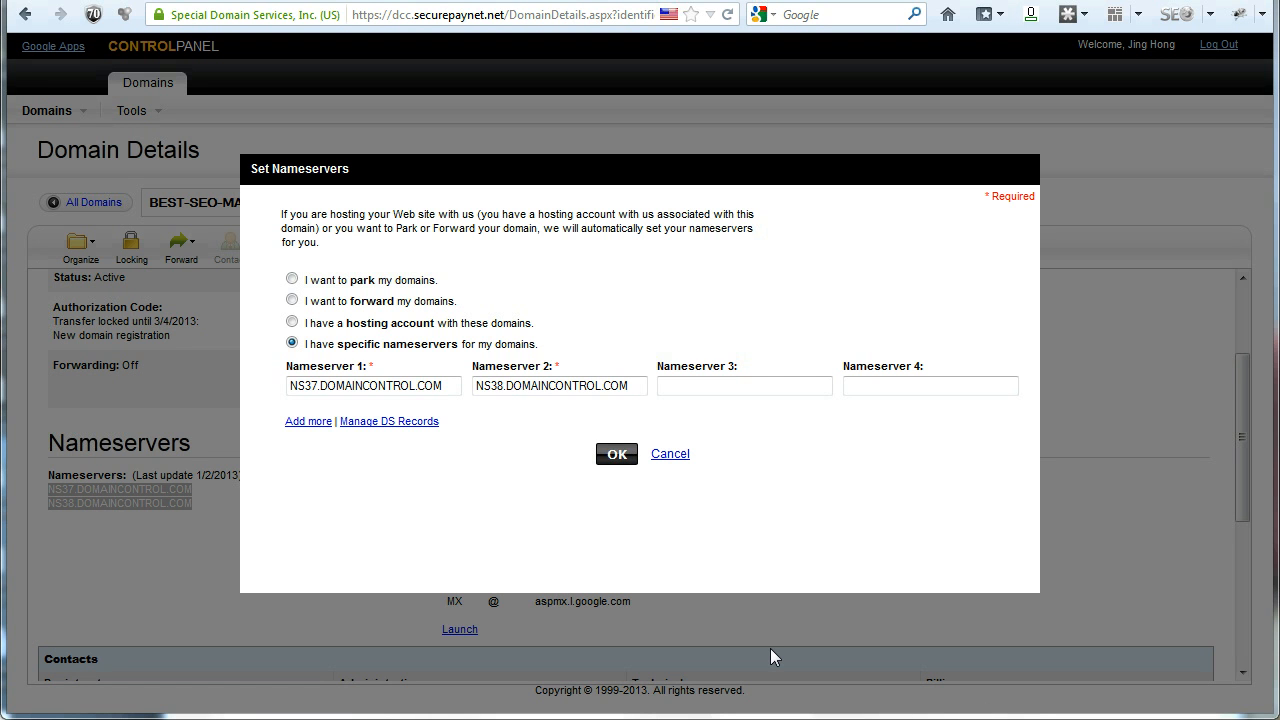
pyautogui.moveTo(762, 651)
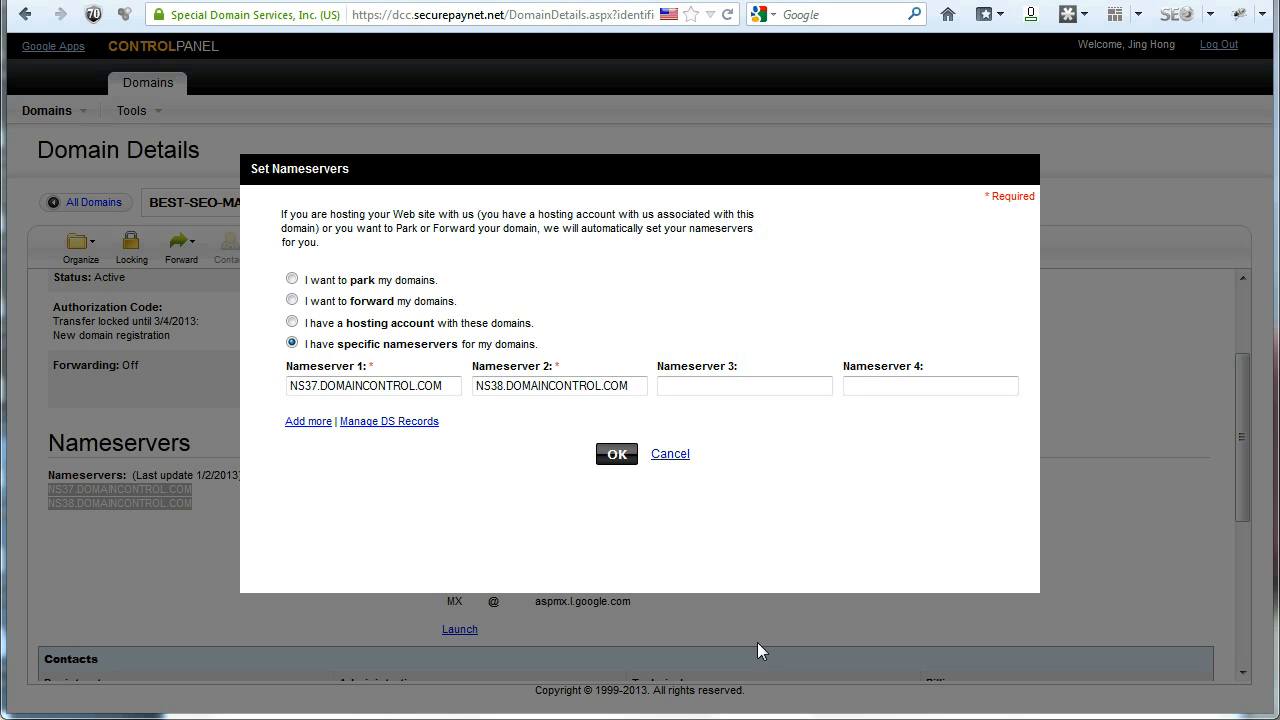
pyautogui.moveTo(773, 640)
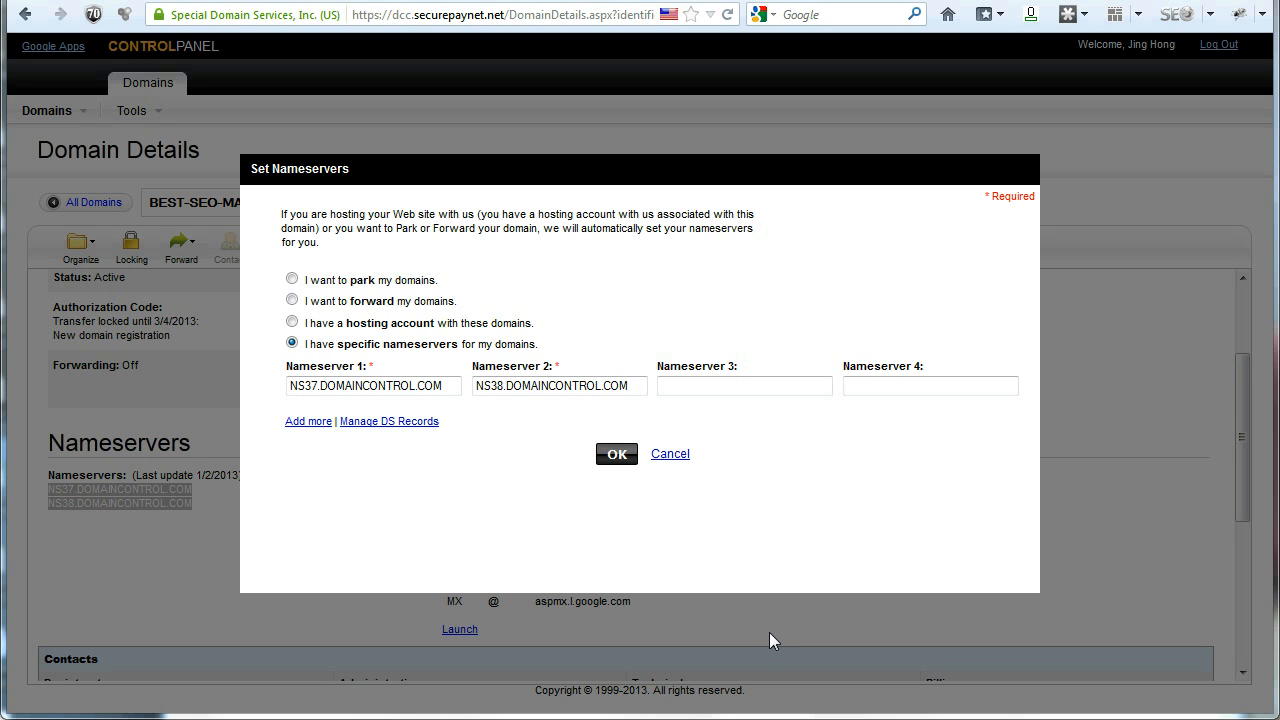
pyautogui.moveTo(483, 568)
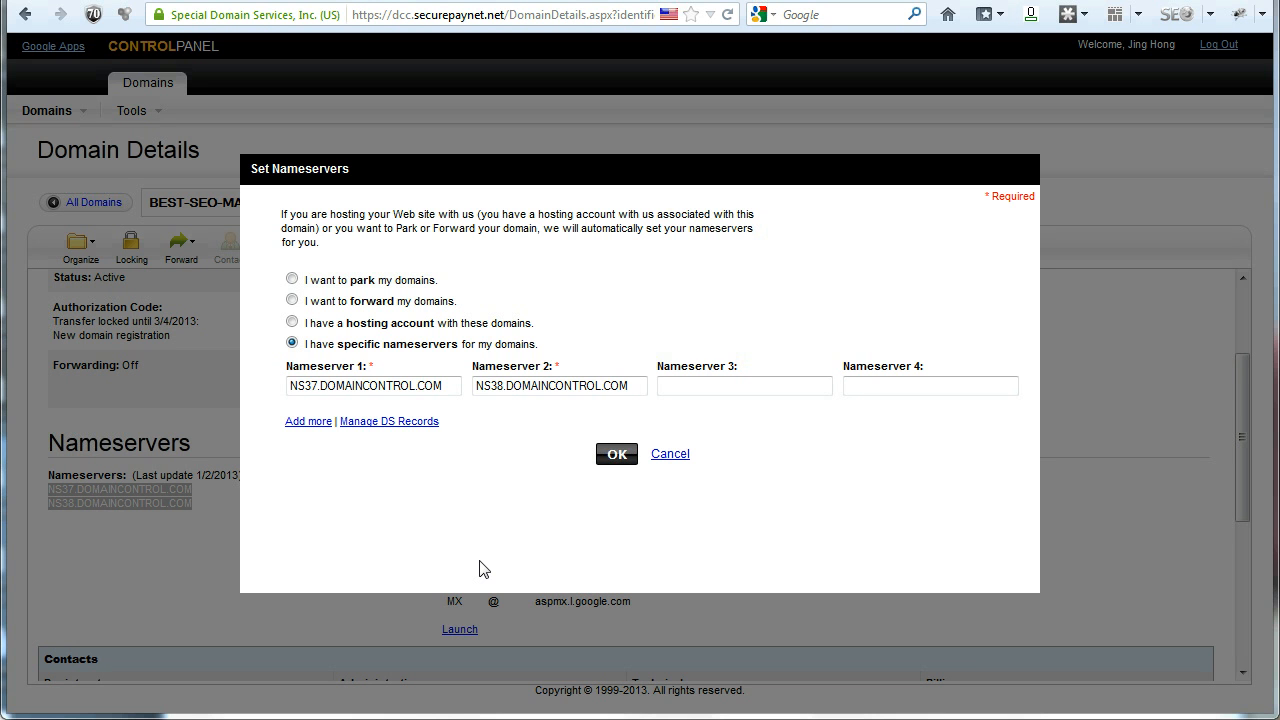
pyautogui.moveTo(477, 455)
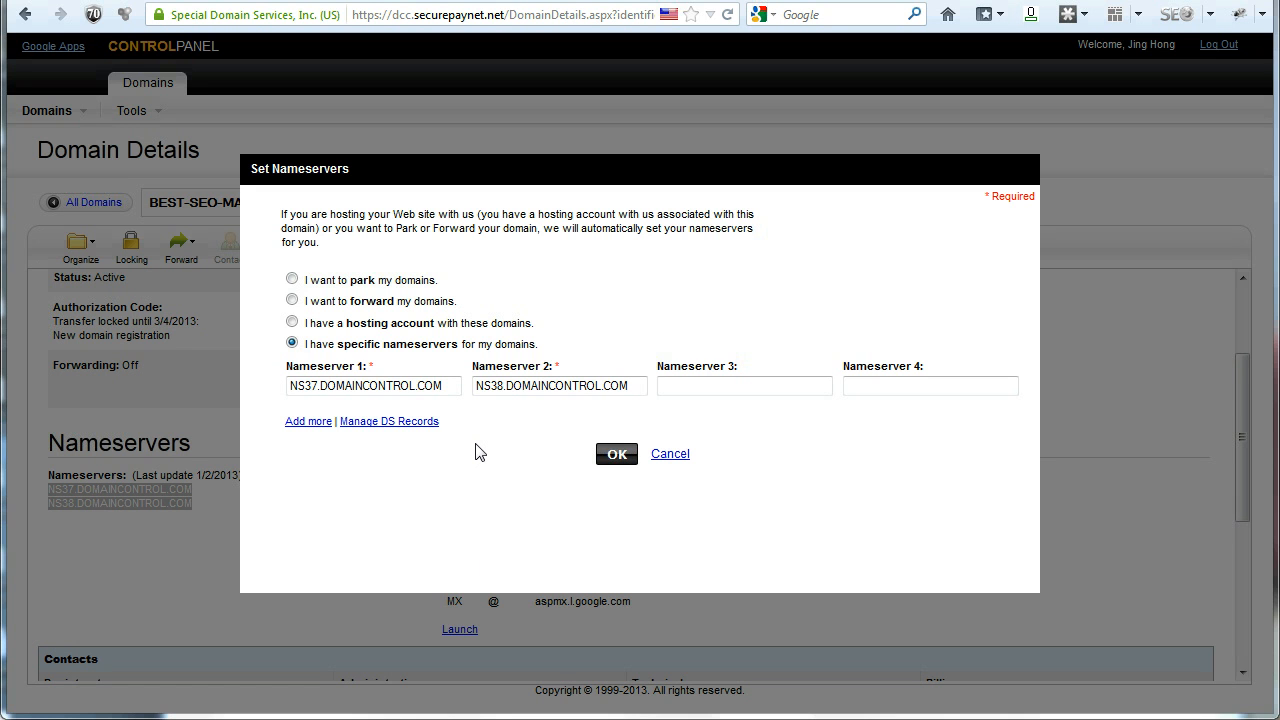
# - Overwrite the nameservers with NS721.HOSTGATOR.COM and NS722.HOSTGATOR.COM and submit with OK
pyautogui.click(373, 386)
pyautogui.write('NS721.Hostgator')
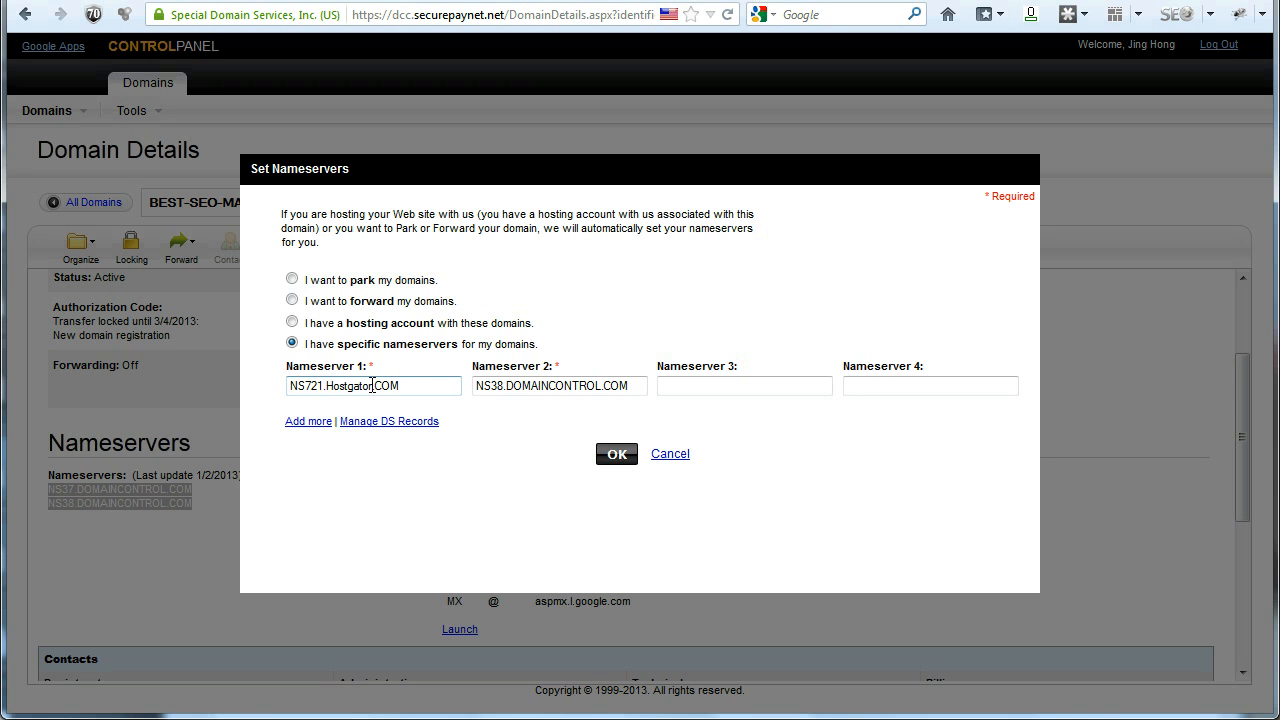
pyautogui.tripleClick(373, 386)
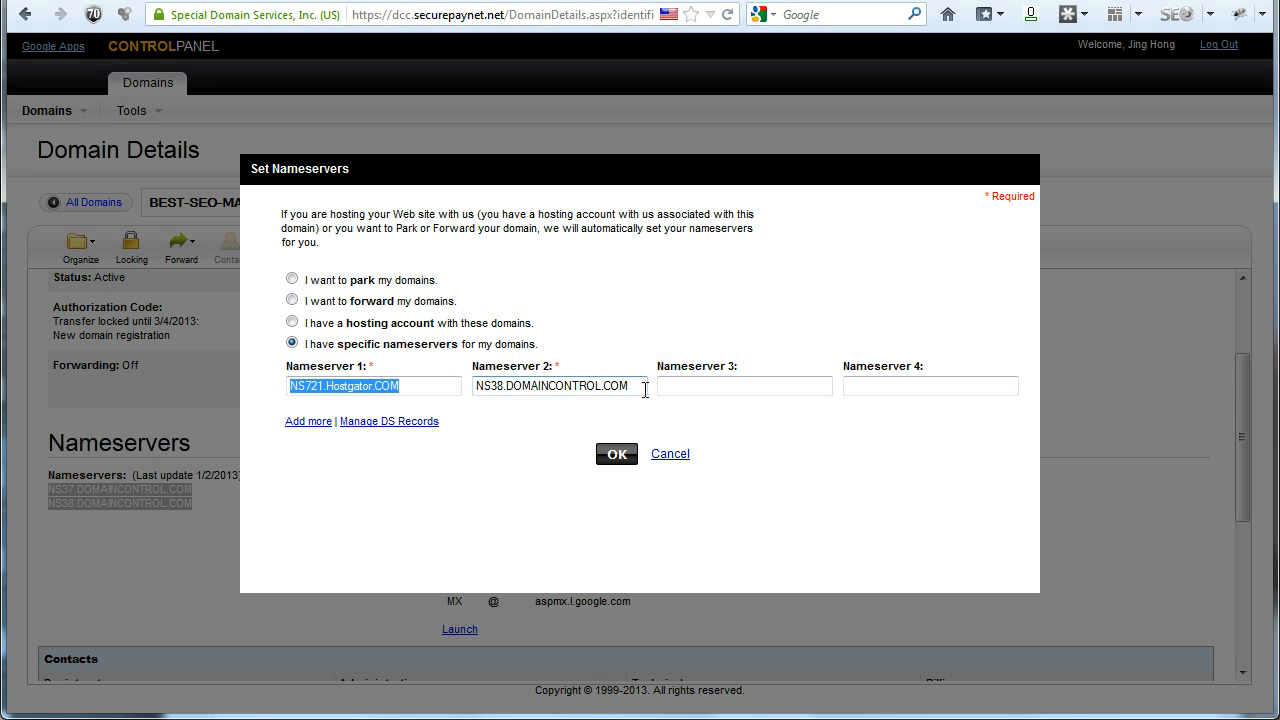
pyautogui.write('NS721.Hostgator.COM')
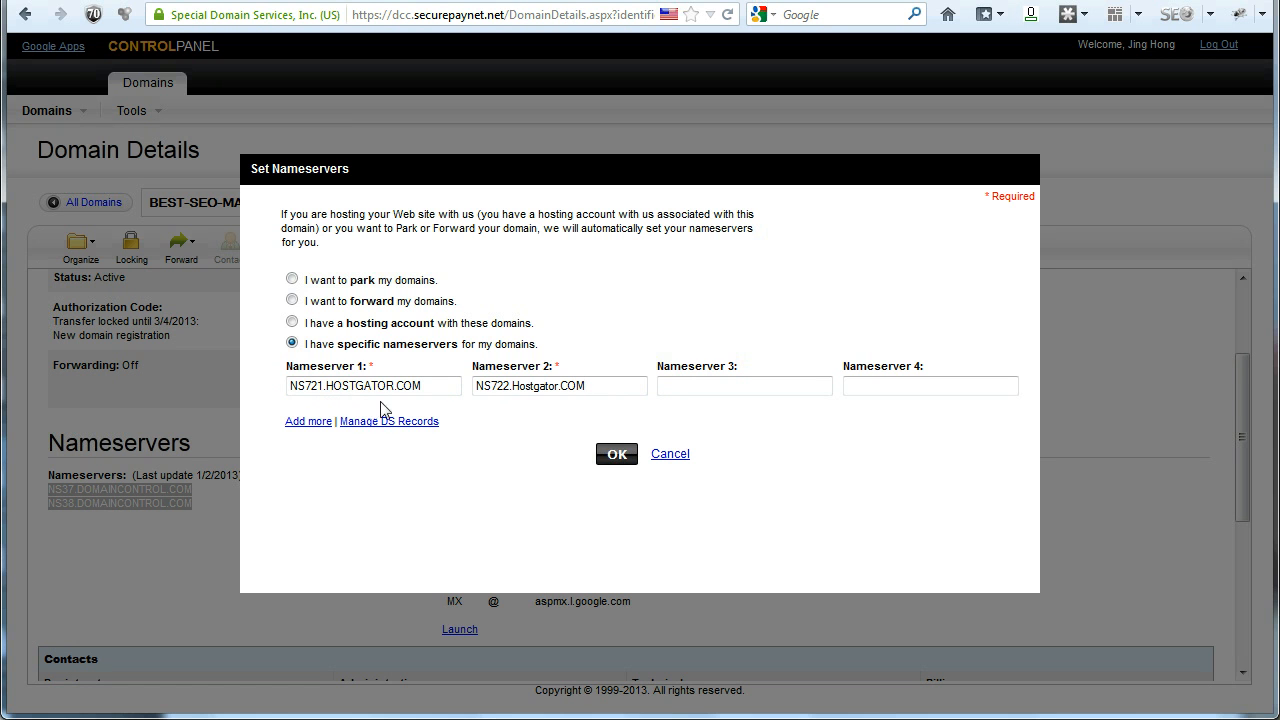
pyautogui.click(559, 386)
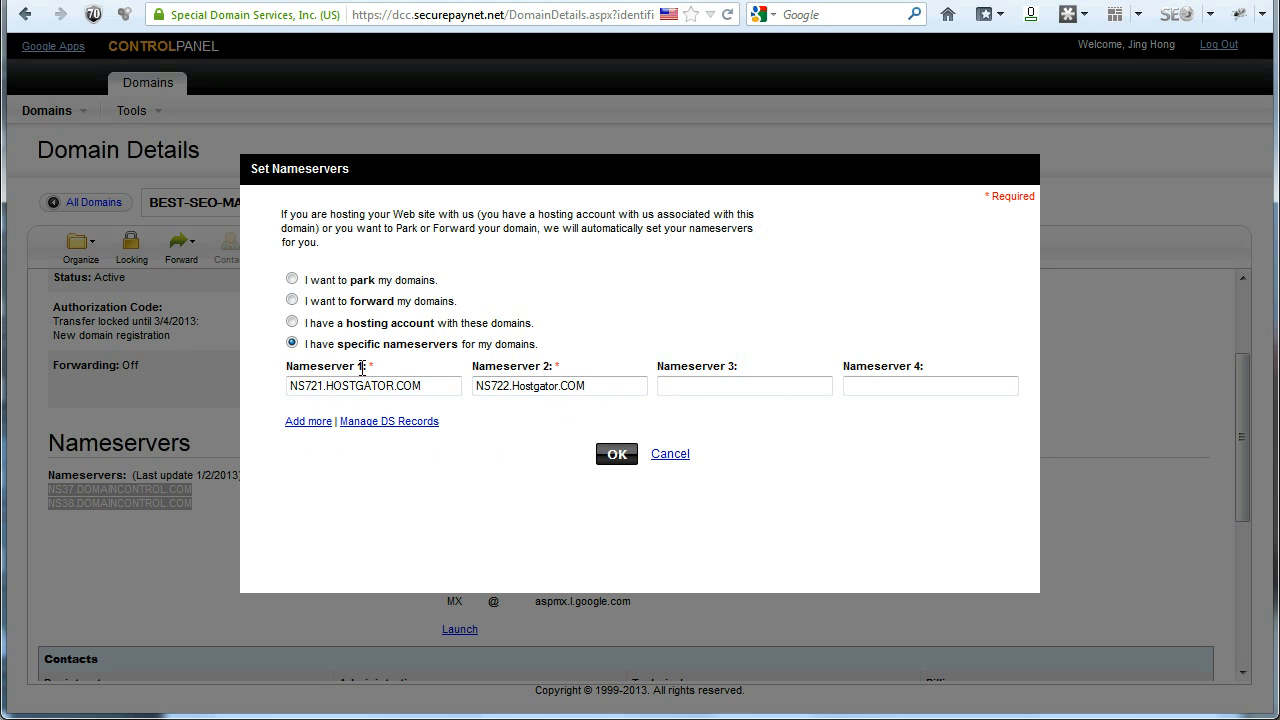
pyautogui.click(616, 453)
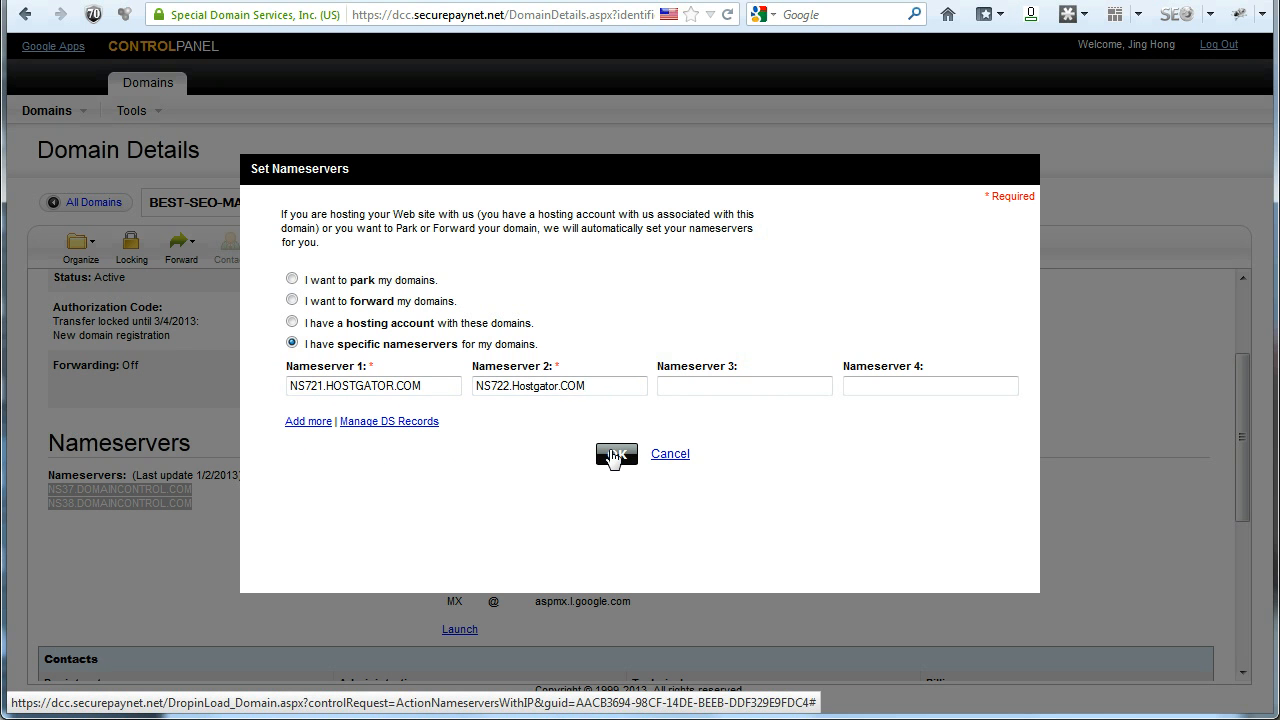
pyautogui.click(616, 454)
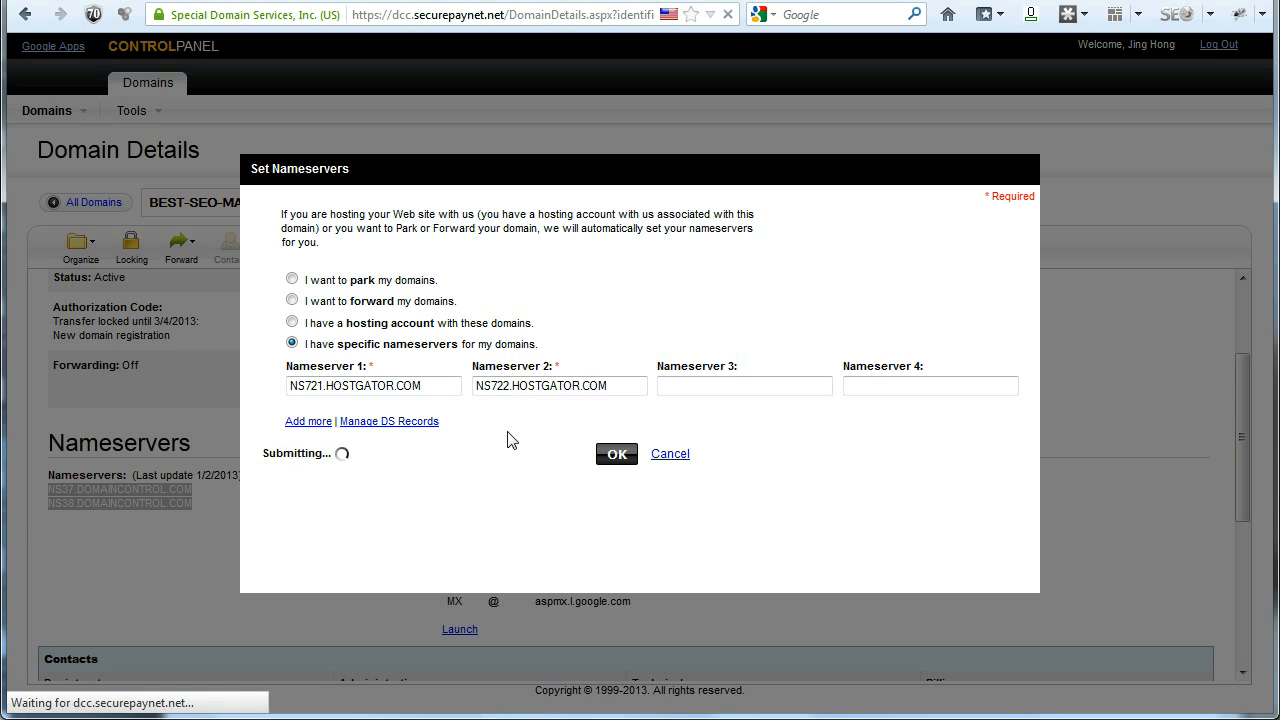
pyautogui.click(616, 453)
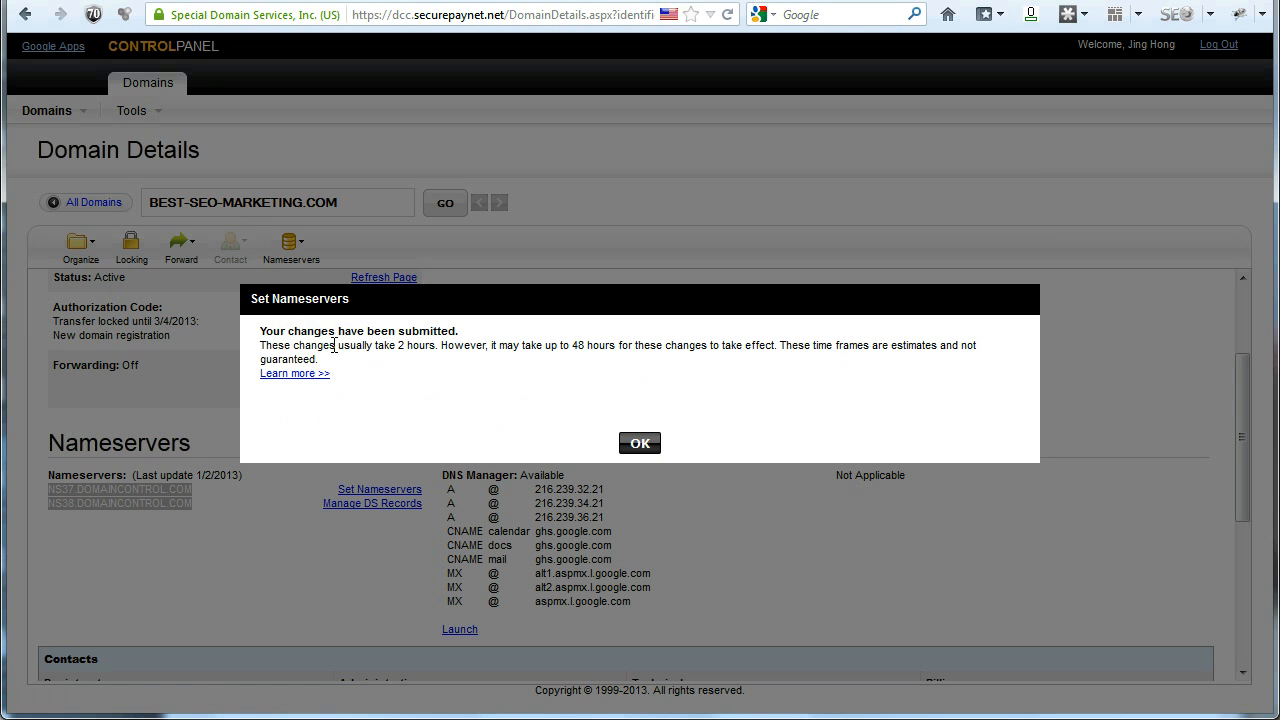
# - Review the 'Your changes have been submitted' notice for the HostGator nameserver update
pyautogui.doubleClick(300, 345)
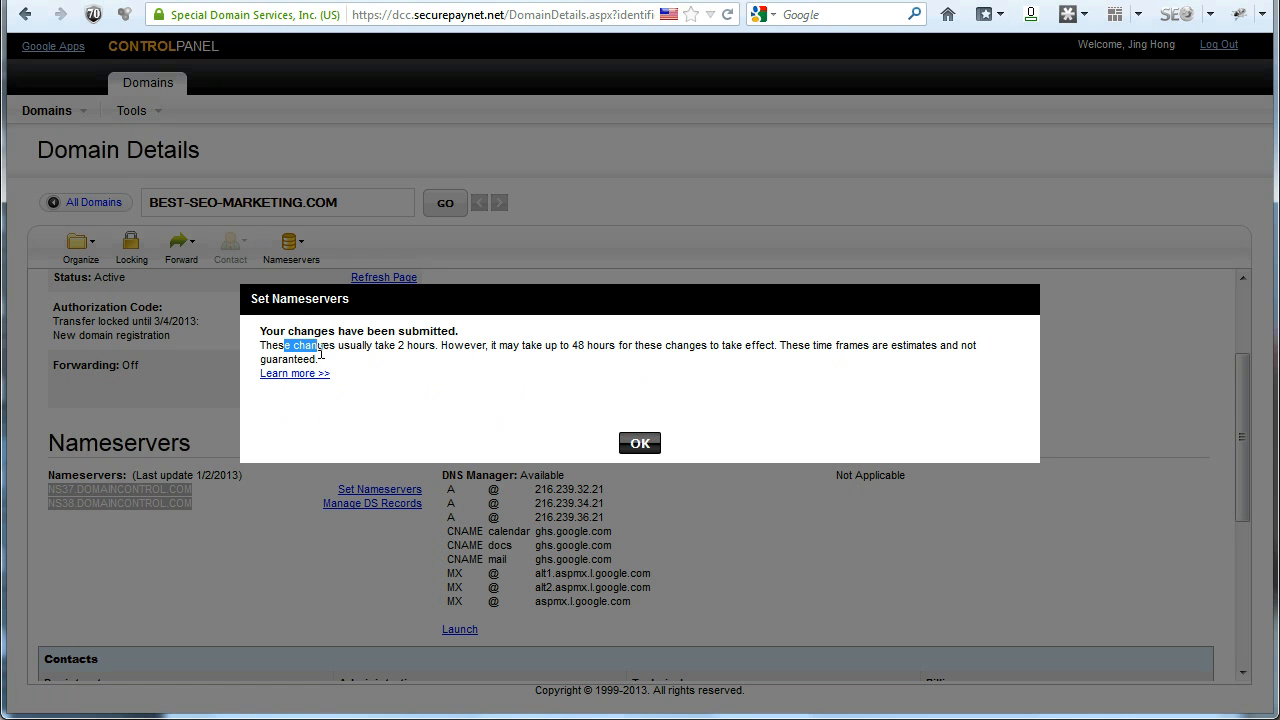
pyautogui.moveTo(473, 363)
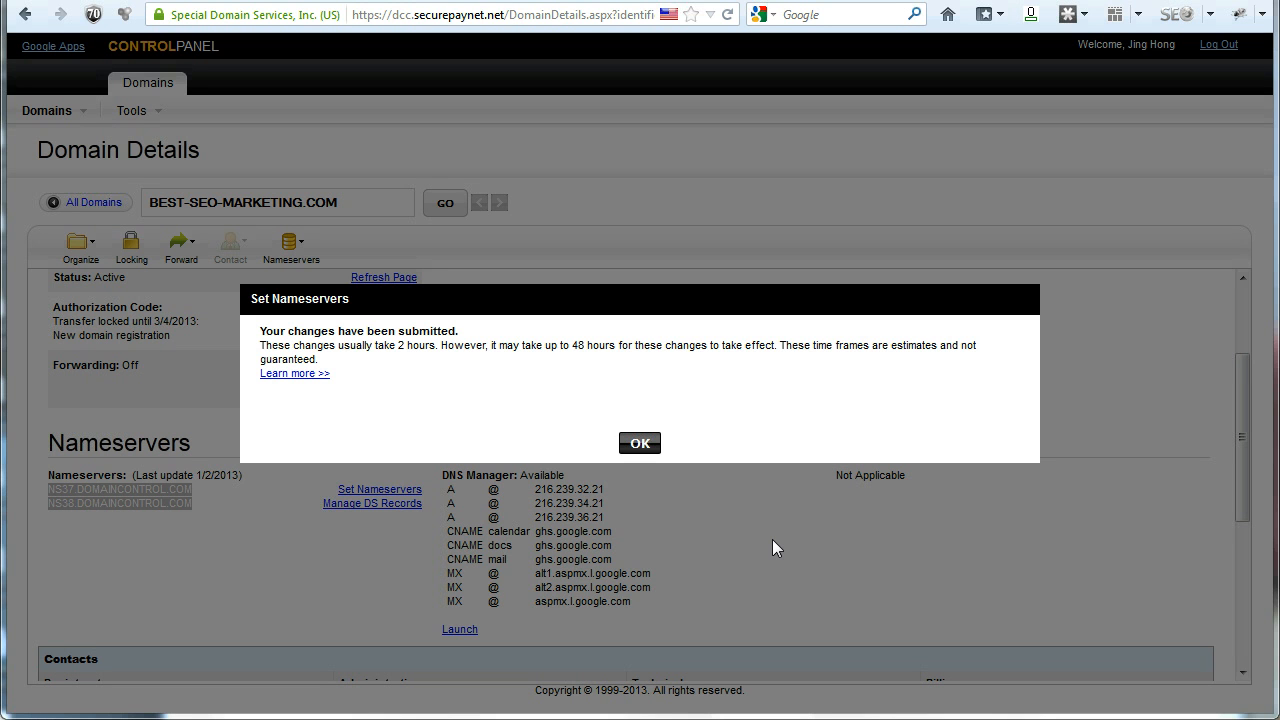
pyautogui.moveTo(873, 699)
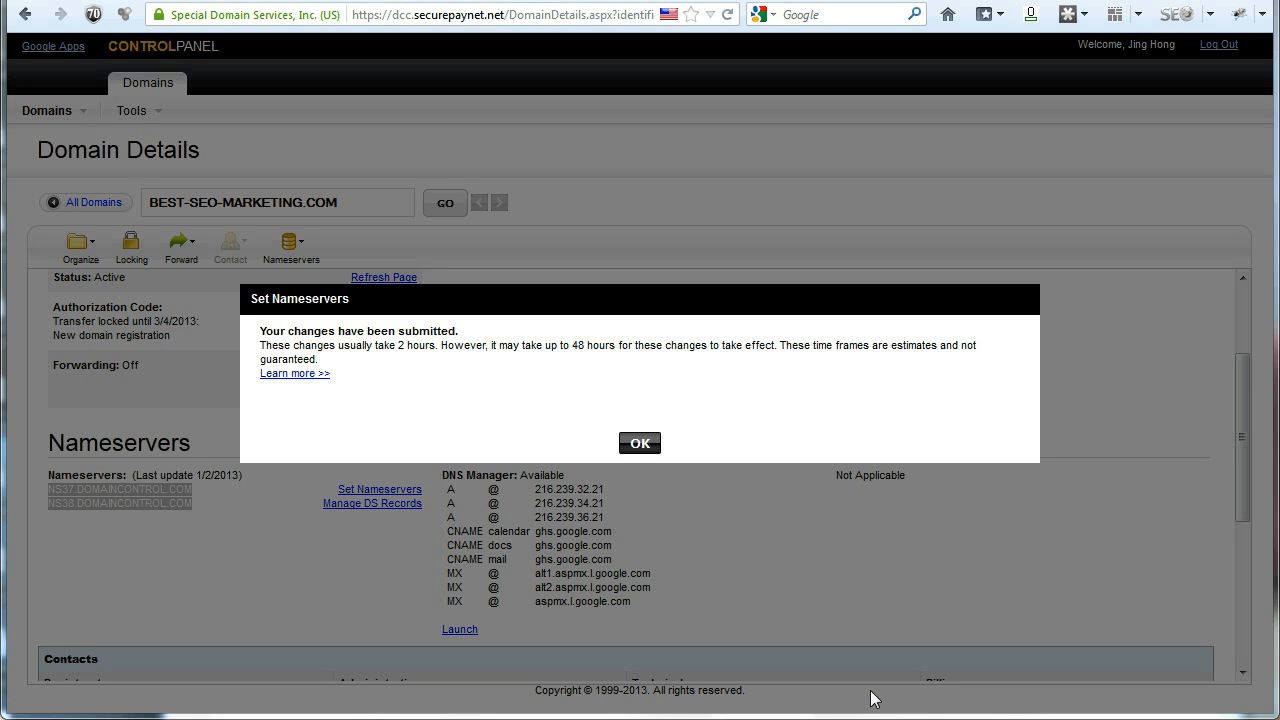